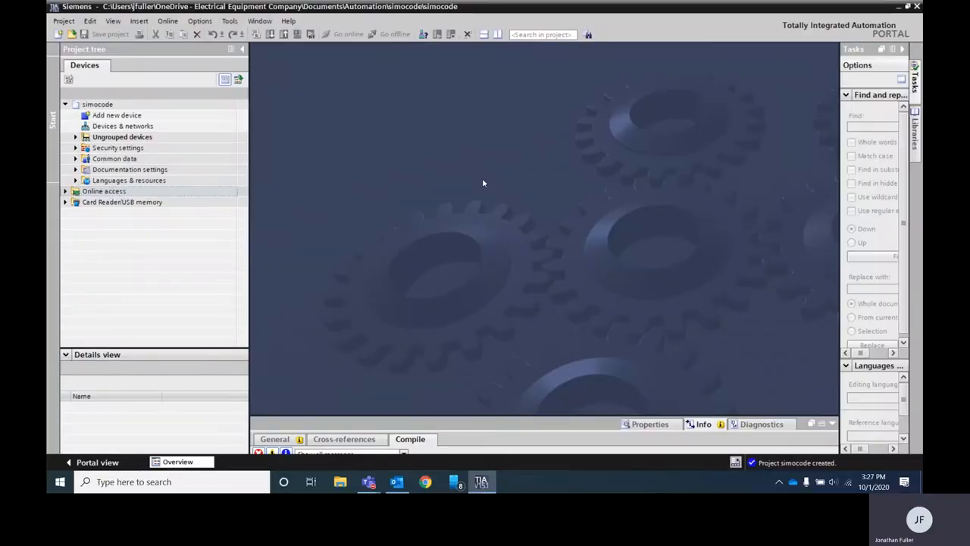
{"action": "mouse_move", "coordinate": [421, 227]}
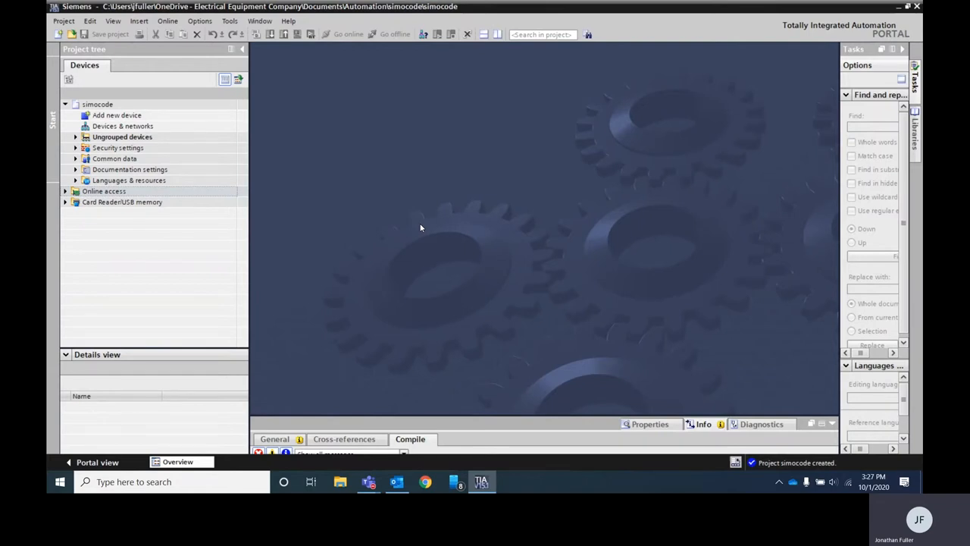
{"action": "mouse_move", "coordinate": [116, 115]}
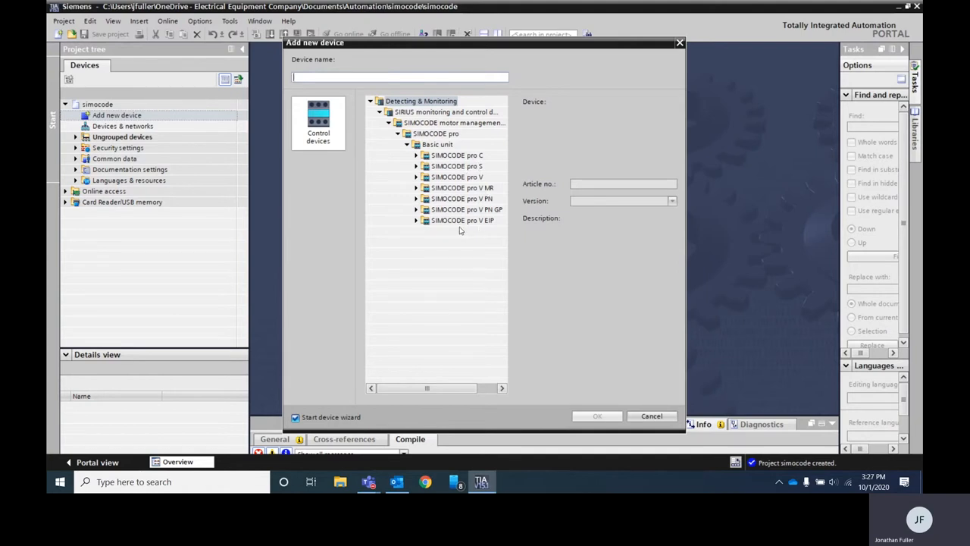
Select the SIMOCODE pro V PN basic unit 3UF7 011-1A*00-0 and keep version V2.1.
{"action": "left_click", "coordinate": [415, 197]}
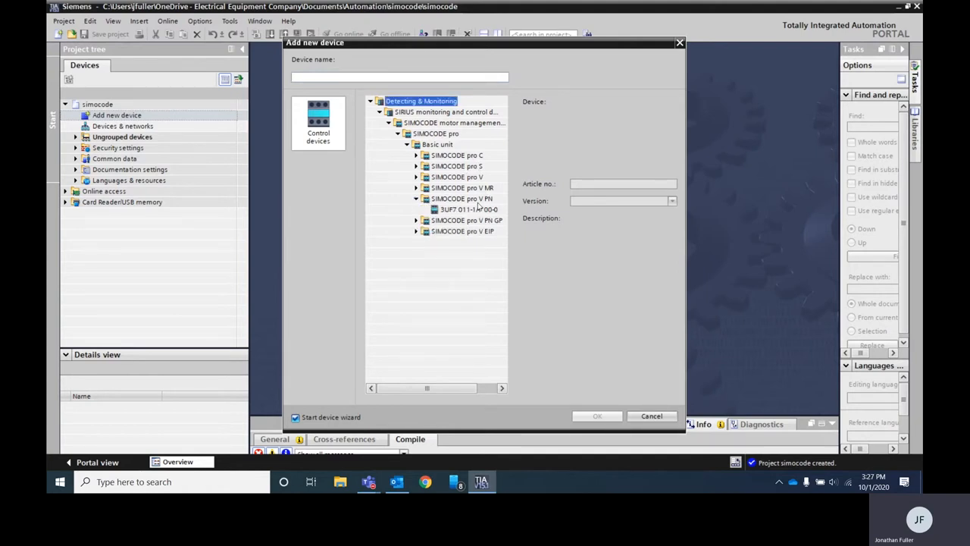
{"action": "left_click", "coordinate": [469, 209]}
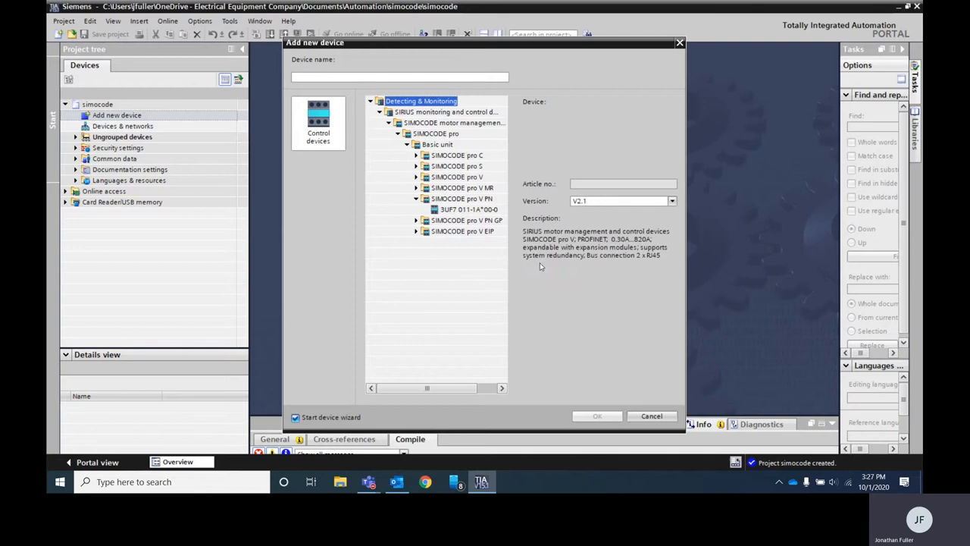
{"action": "left_click", "coordinate": [468, 209]}
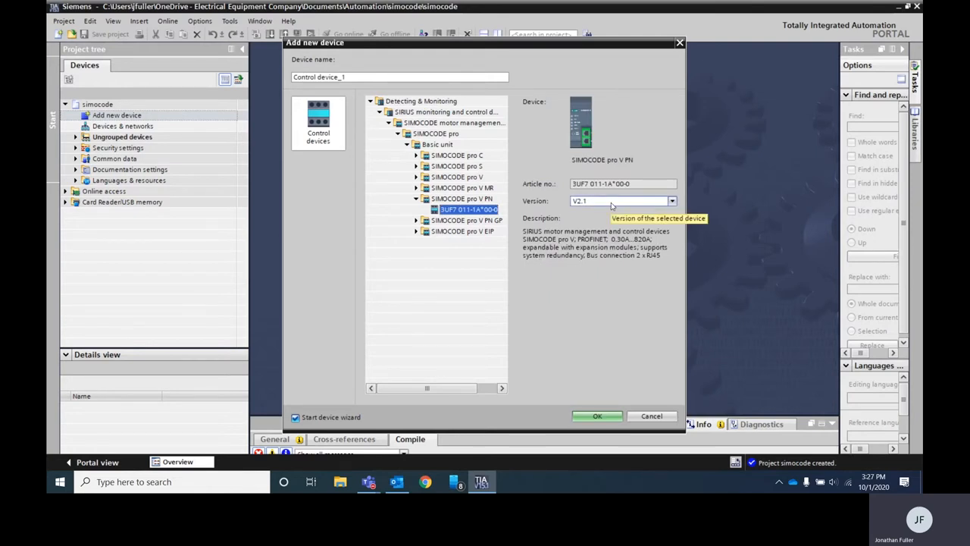
{"action": "left_click", "coordinate": [671, 200]}
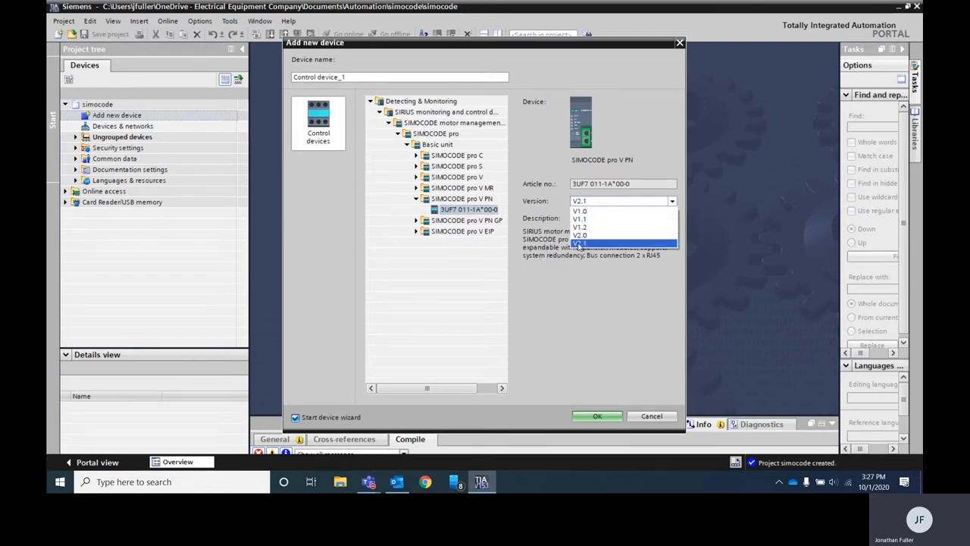
{"action": "left_click", "coordinate": [579, 242]}
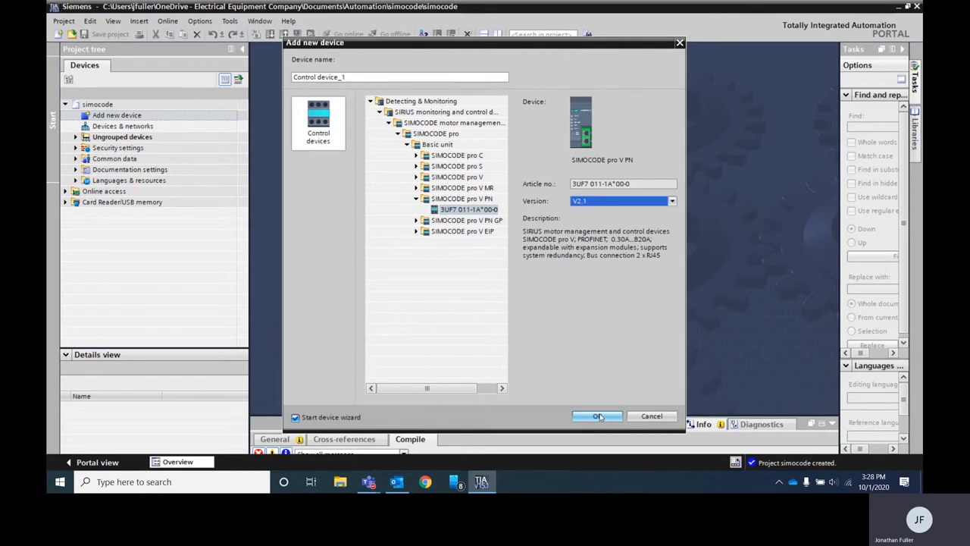
Add the device and choose Reversing starter from the Standard control applications.
{"action": "left_click", "coordinate": [598, 416]}
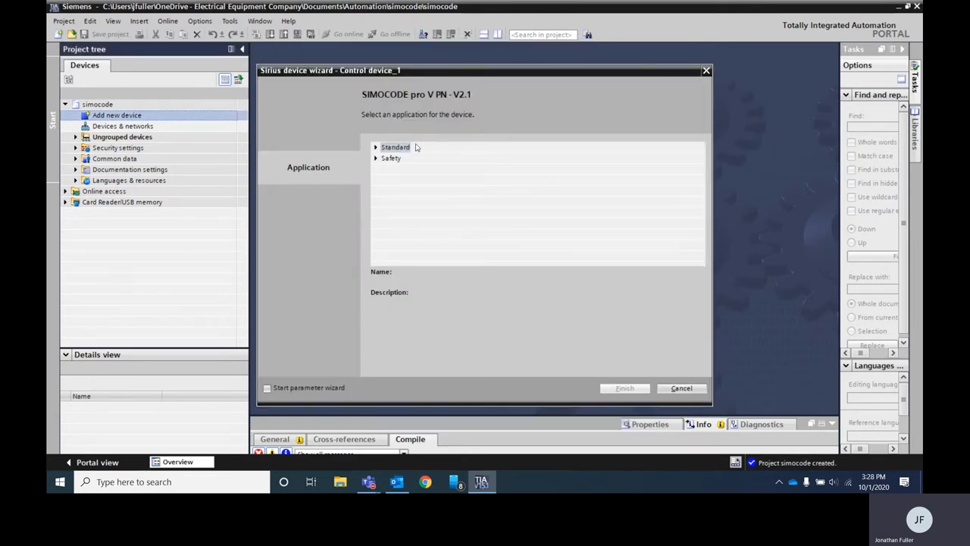
{"action": "mouse_move", "coordinate": [410, 174]}
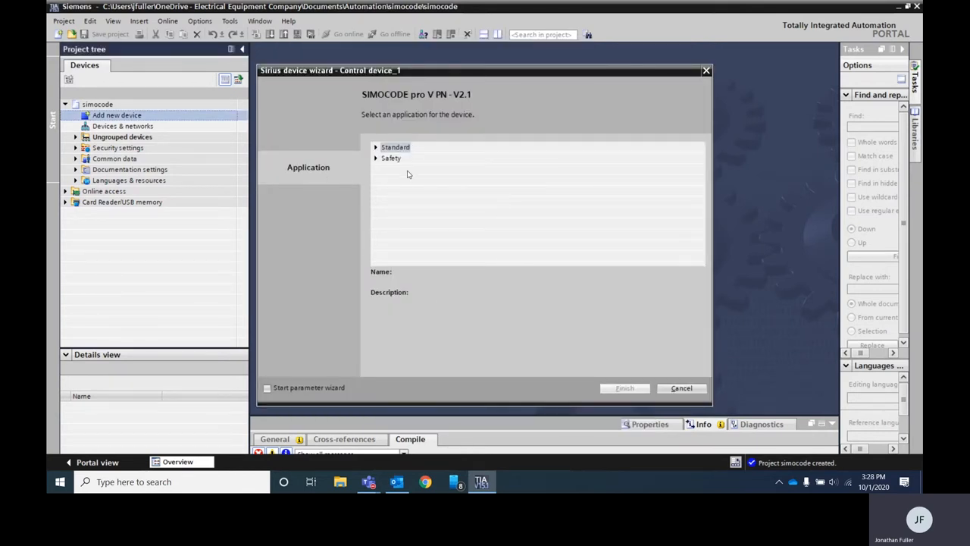
{"action": "mouse_move", "coordinate": [376, 168]}
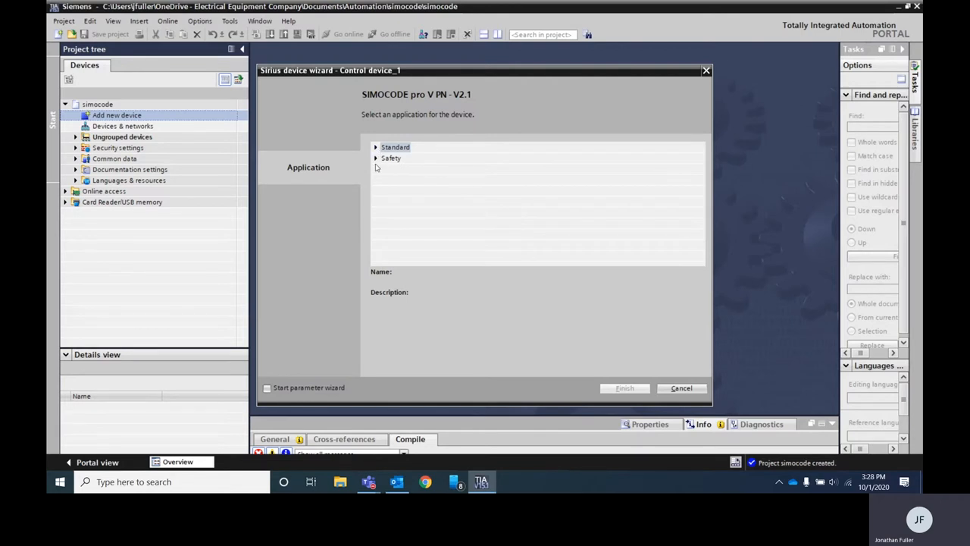
{"action": "left_click", "coordinate": [376, 147]}
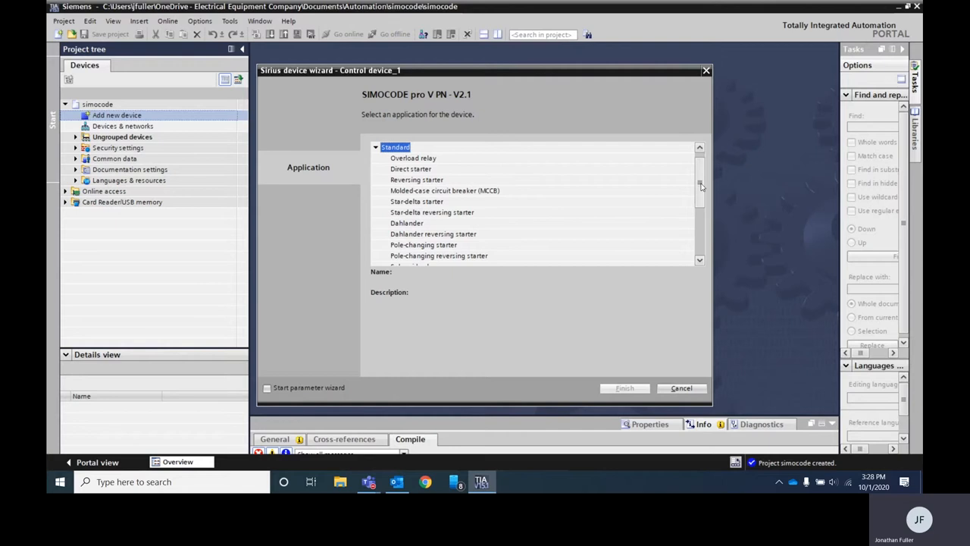
{"action": "scroll", "scroll_direction": "down", "scroll_amount": 3}
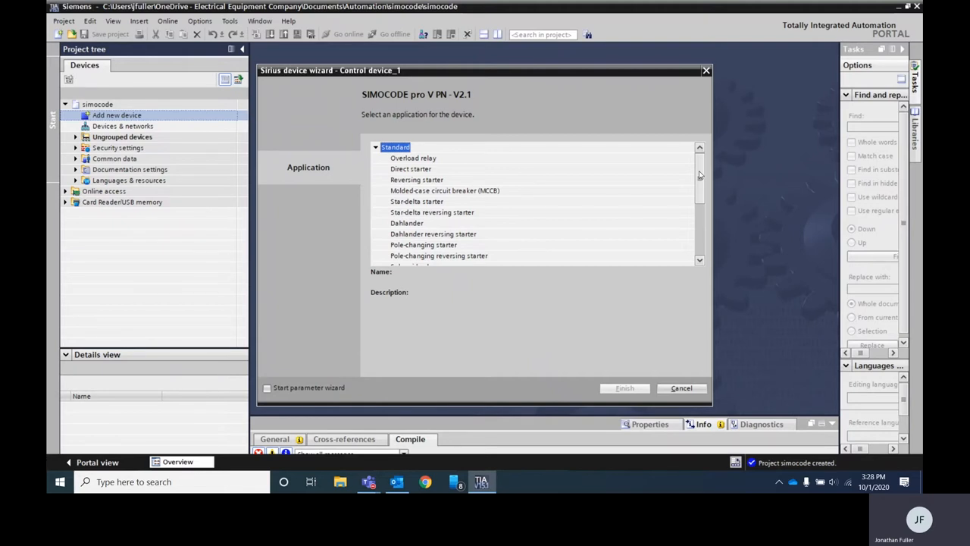
{"action": "mouse_move", "coordinate": [595, 194]}
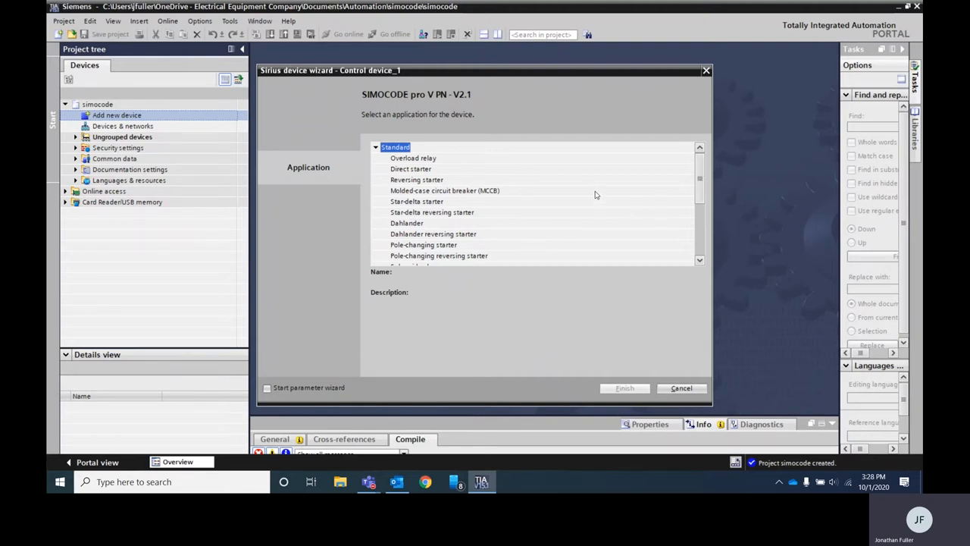
{"action": "left_click", "coordinate": [416, 179]}
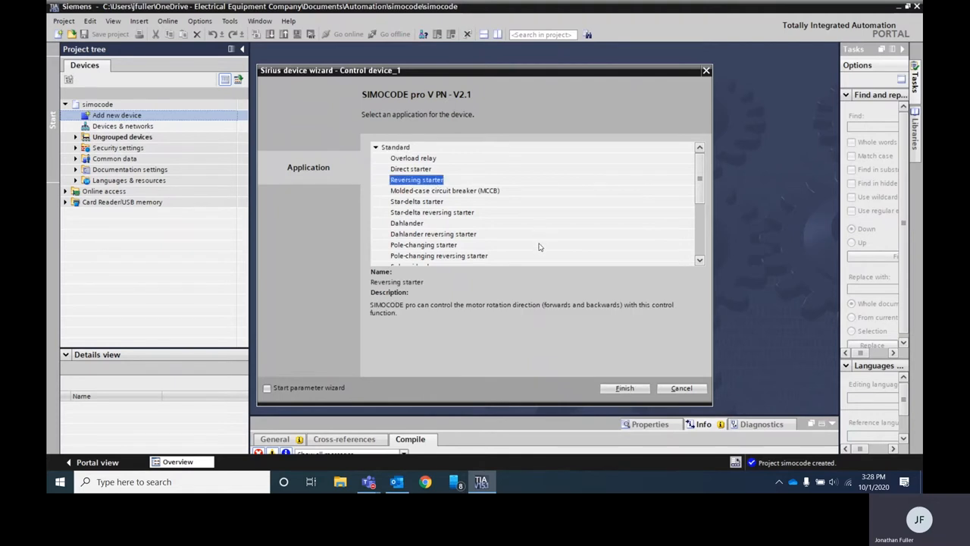
Enable Start parameter wizard and finish the device wizard.
{"action": "left_click", "coordinate": [267, 389]}
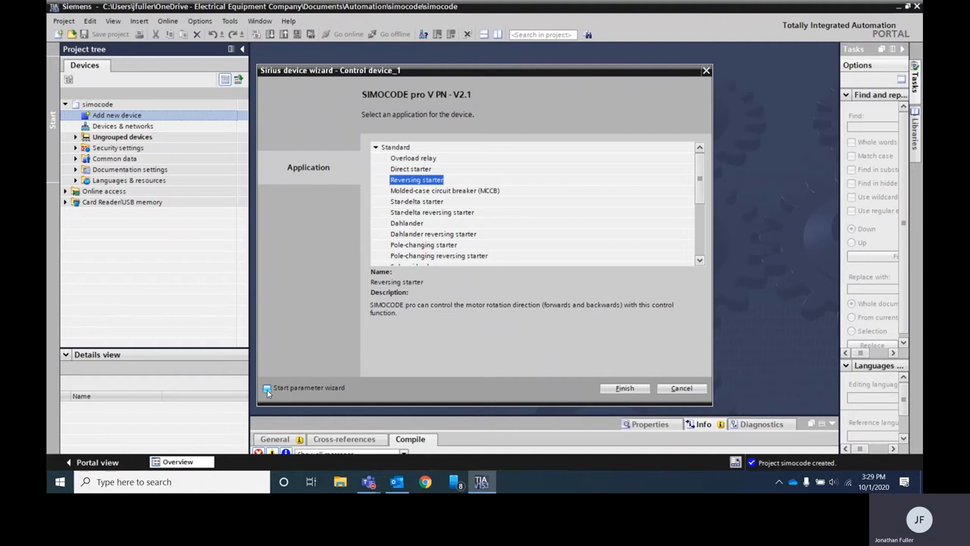
{"action": "left_click", "coordinate": [267, 388]}
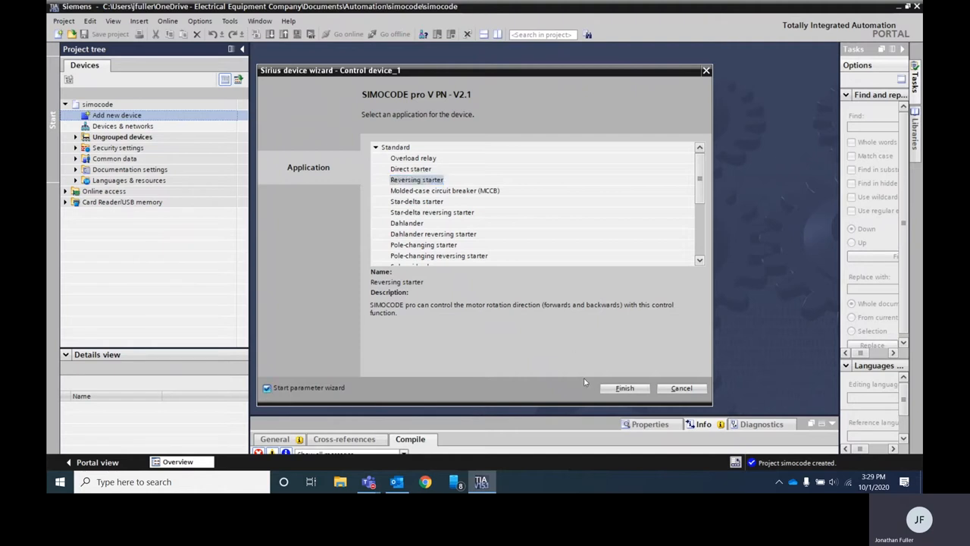
{"action": "left_click", "coordinate": [624, 389]}
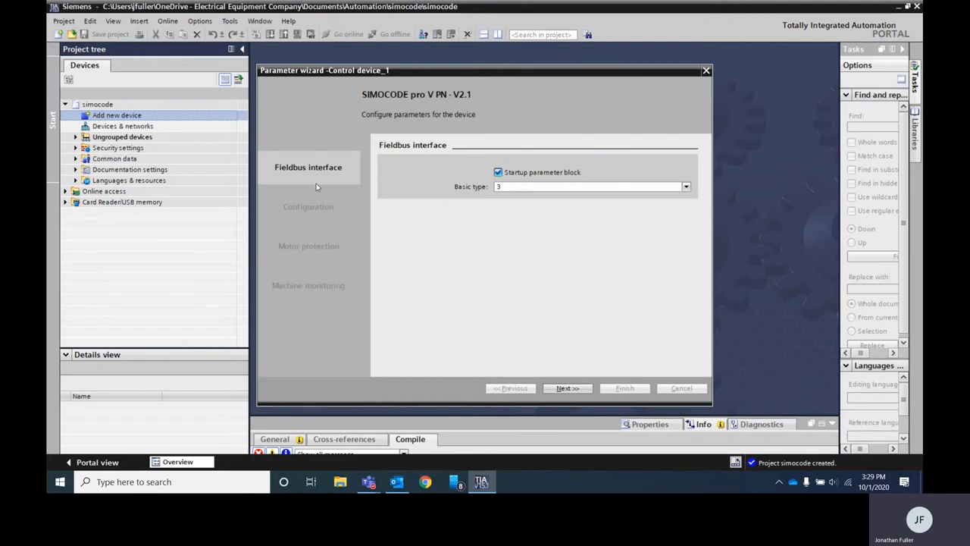
Advance the parameter wizard from fieldbus settings to the Configuration page.
{"action": "left_click", "coordinate": [567, 388]}
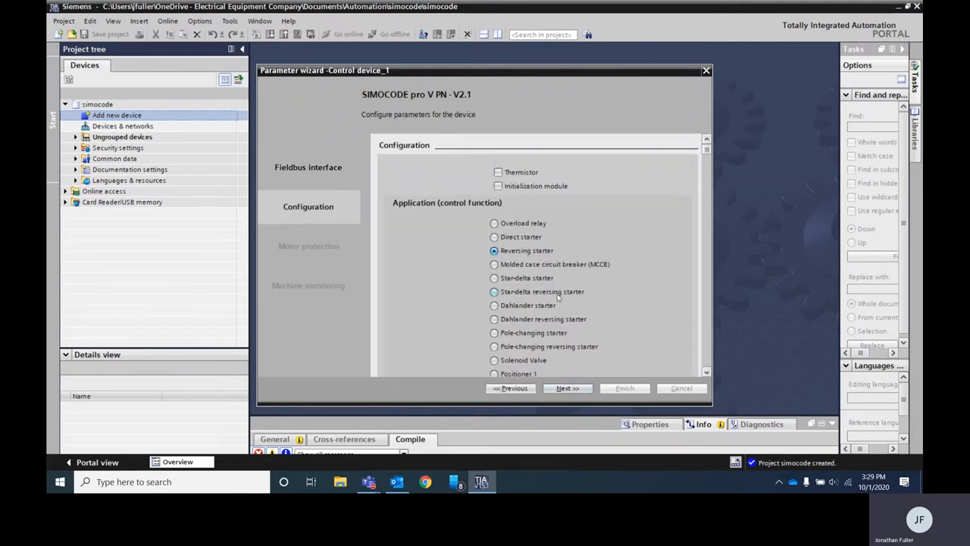
{"action": "mouse_move", "coordinate": [567, 251]}
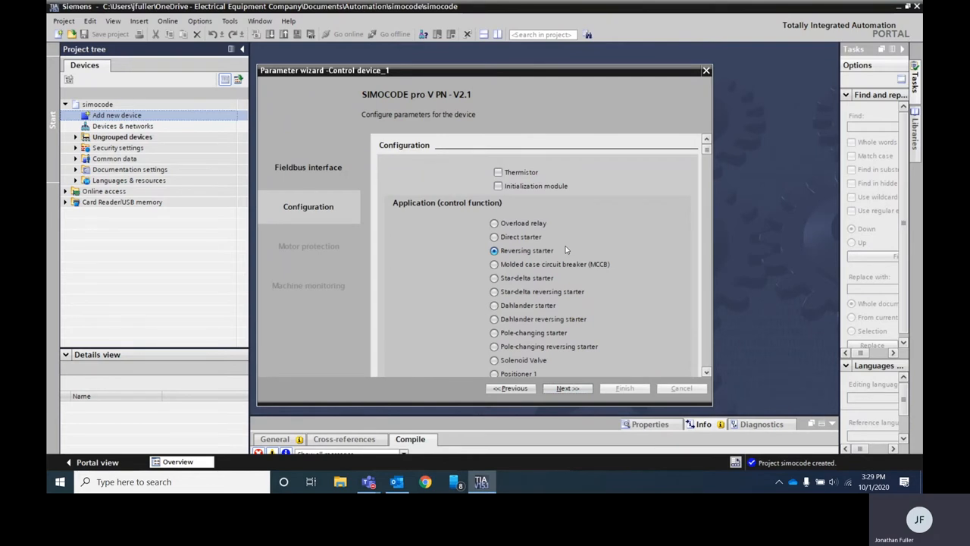
{"action": "mouse_move", "coordinate": [536, 251]}
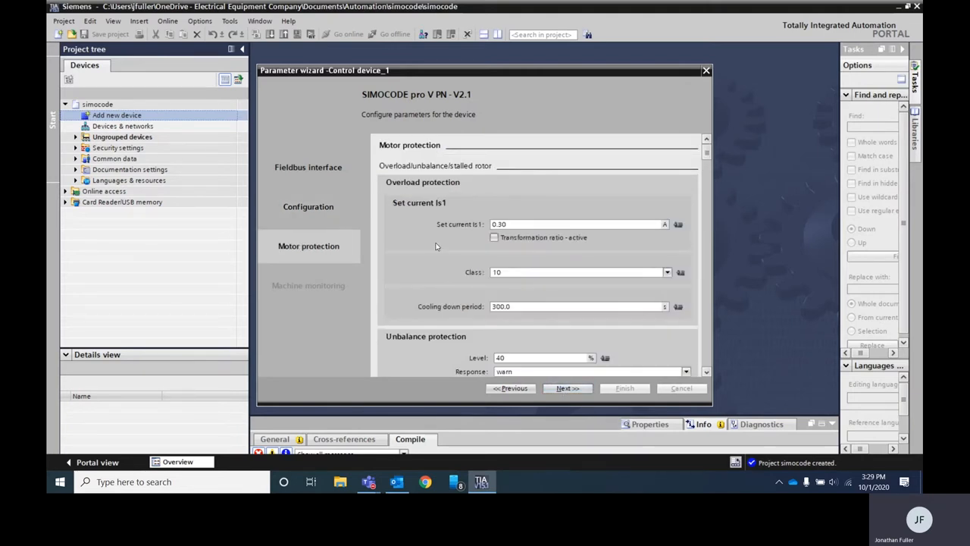
{"action": "mouse_move", "coordinate": [470, 291]}
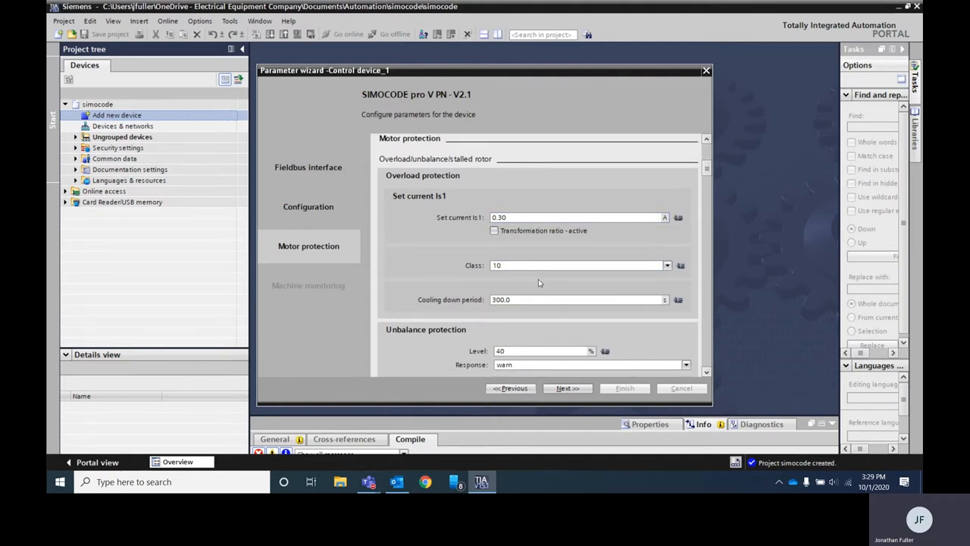
Keep overload trip Class 10 in Motor protection and advance to Machine monitoring.
{"action": "left_click", "coordinate": [665, 264]}
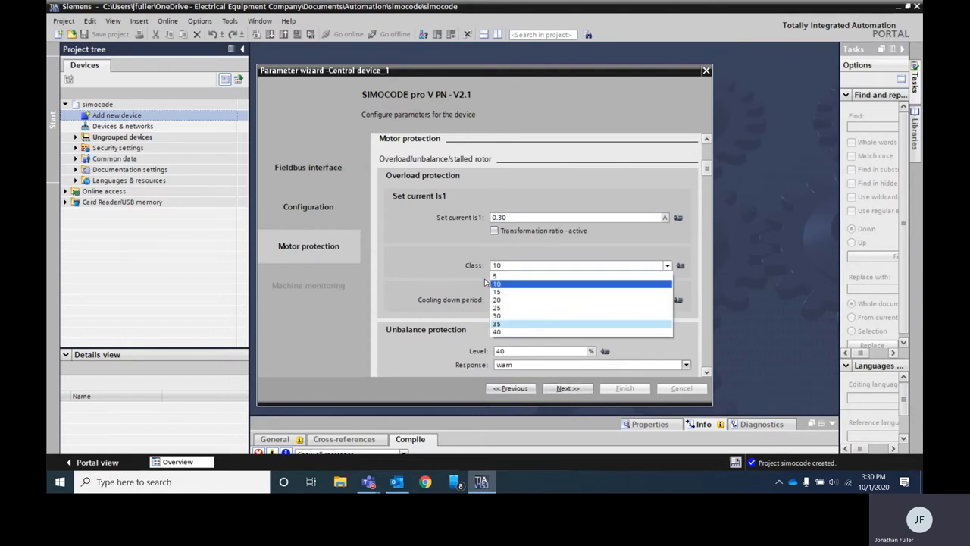
{"action": "mouse_move", "coordinate": [497, 276]}
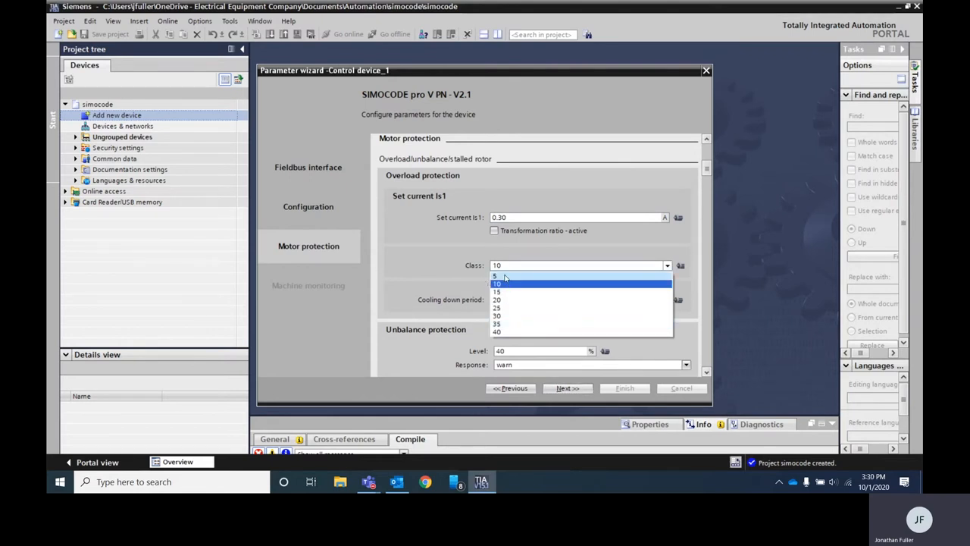
{"action": "left_click", "coordinate": [497, 283]}
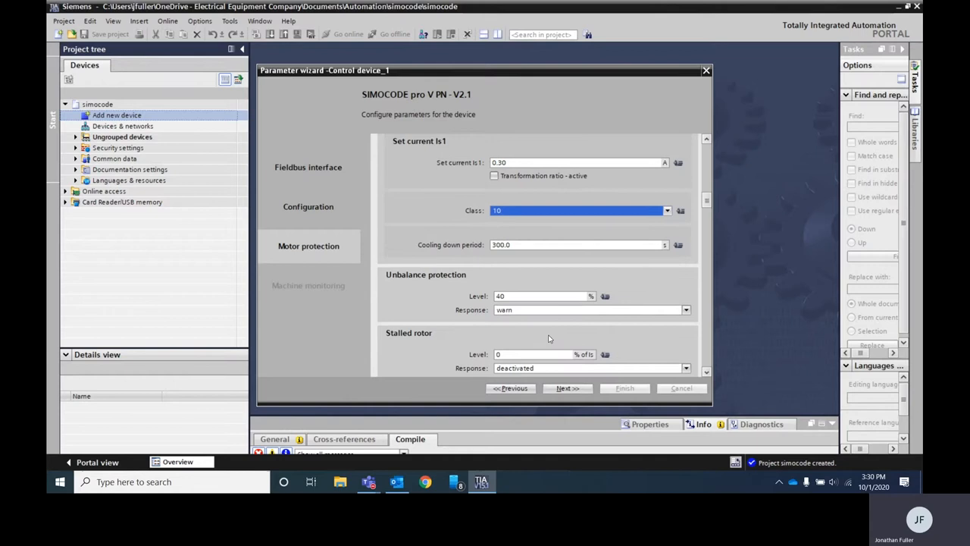
{"action": "scroll", "scroll_direction": "down", "scroll_amount": 3}
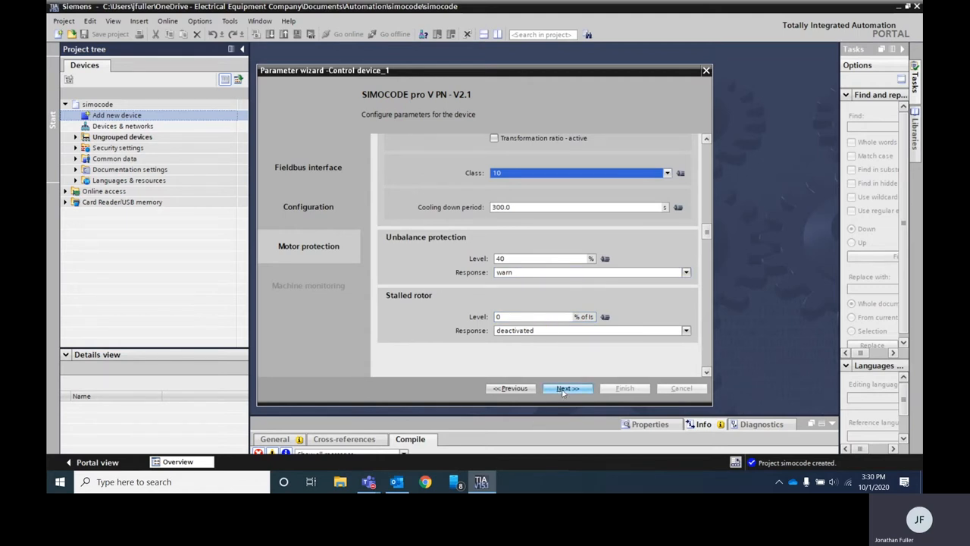
{"action": "left_click", "coordinate": [567, 389]}
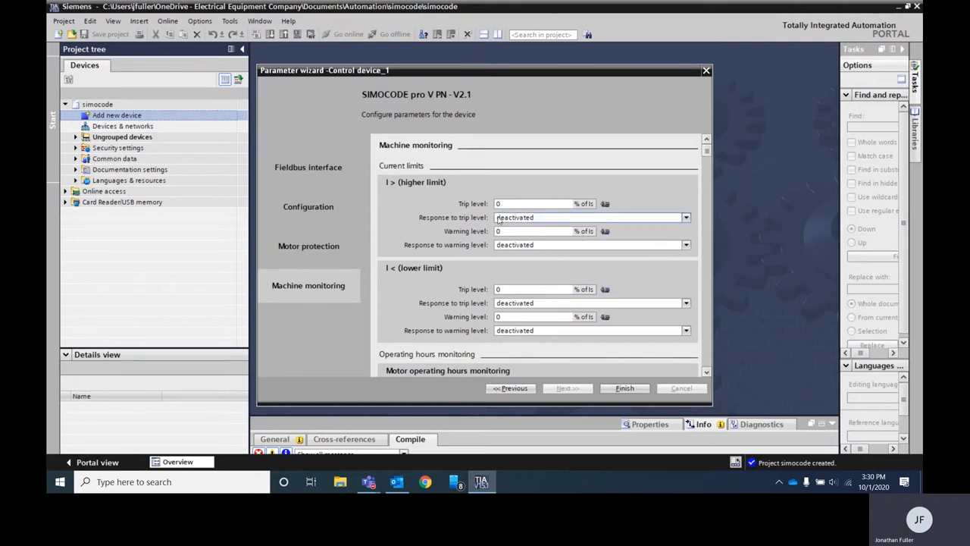
Review the Machine monitoring page and finish the wizard to create Control device_1.
{"action": "scroll", "scroll_direction": "up", "scroll_amount": 3}
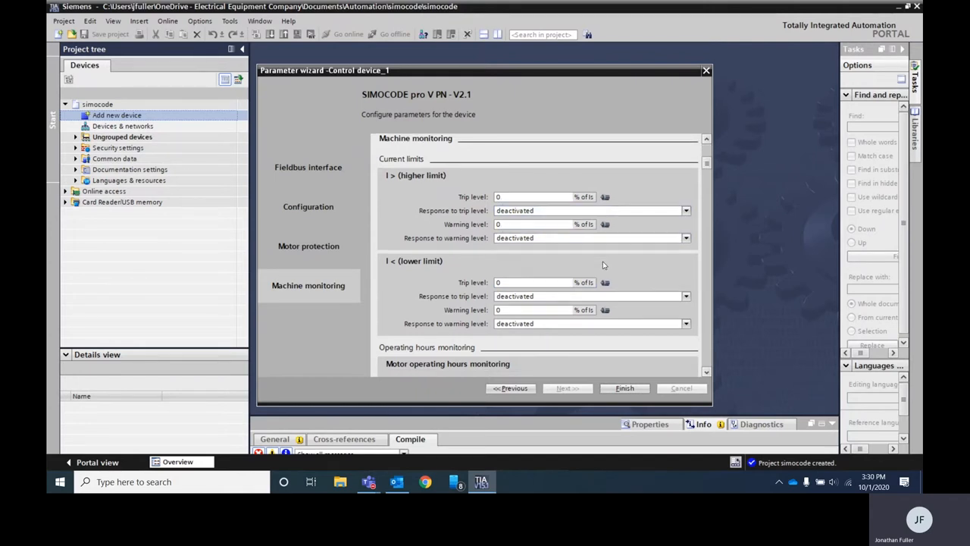
{"action": "scroll", "scroll_direction": "down", "scroll_amount": 3}
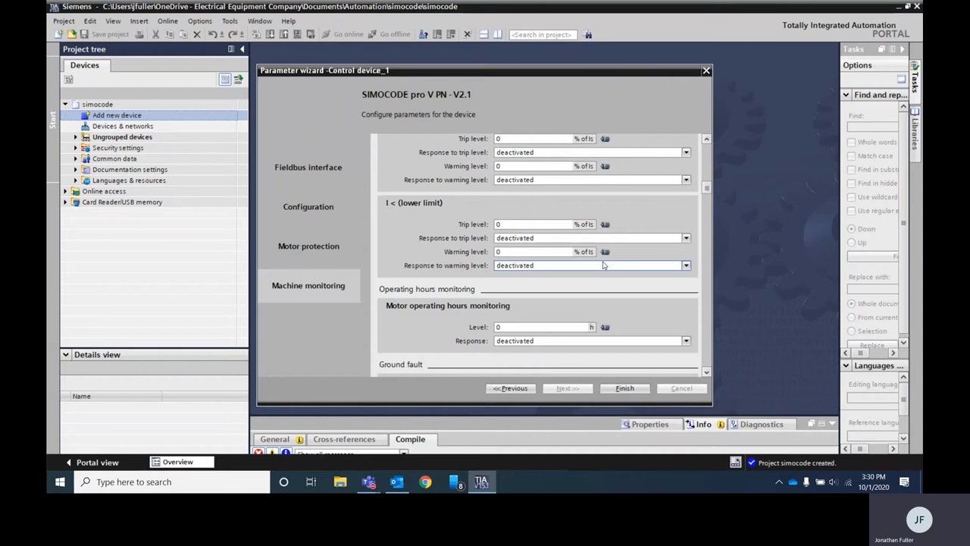
{"action": "mouse_move", "coordinate": [528, 358]}
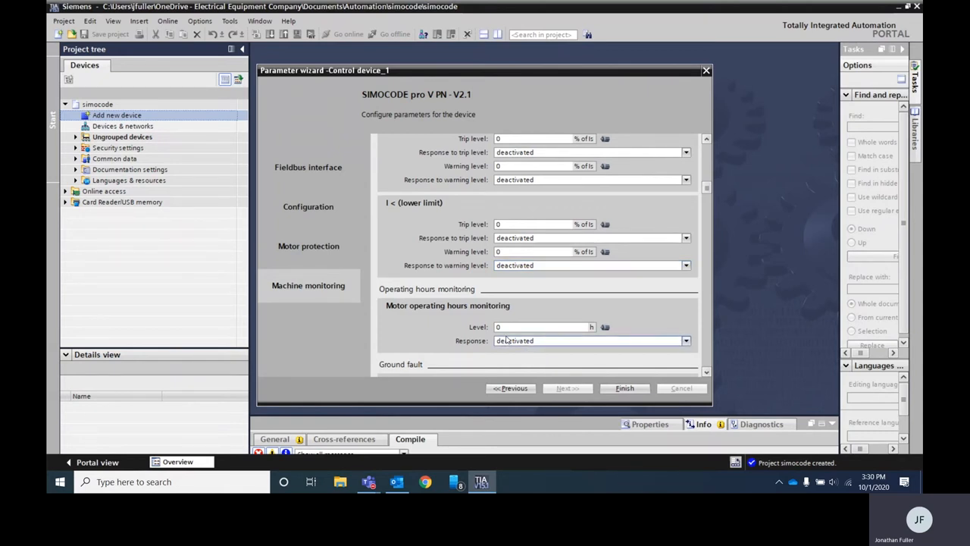
{"action": "scroll", "scroll_direction": "down", "scroll_amount": 3}
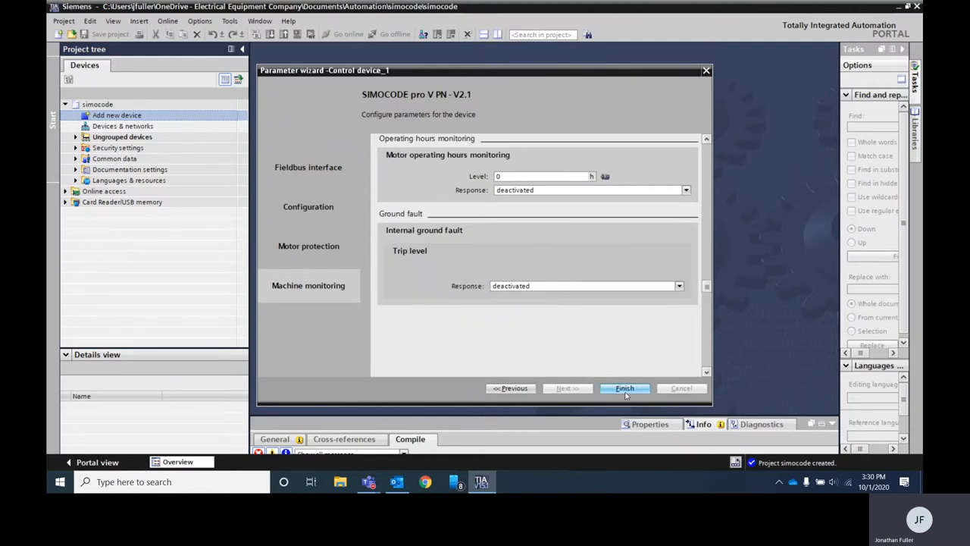
{"action": "left_click", "coordinate": [625, 389]}
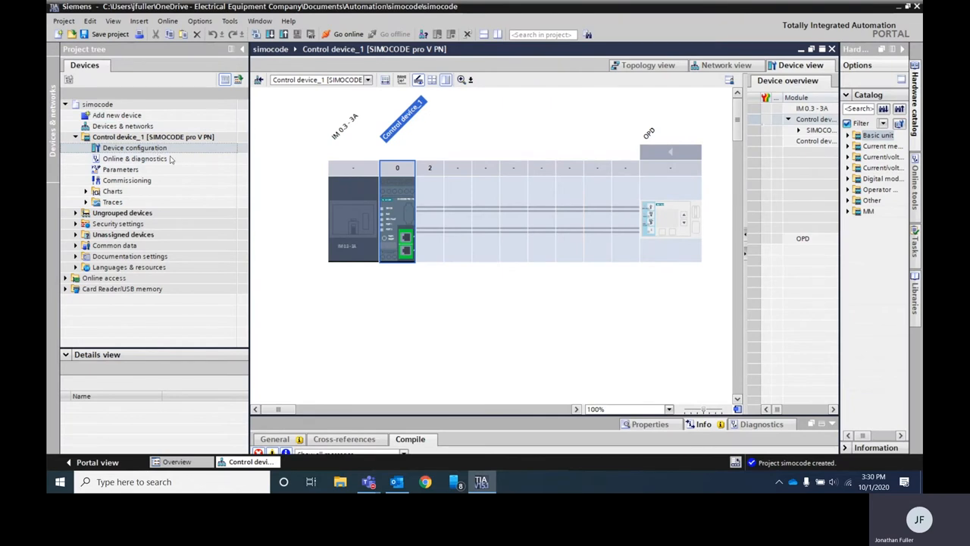
{"action": "mouse_move", "coordinate": [323, 197]}
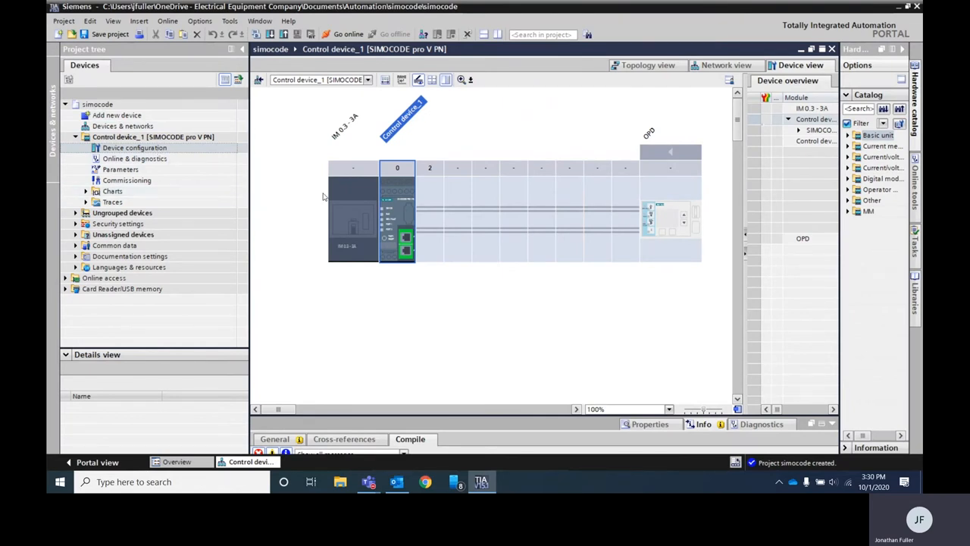
{"action": "mouse_move", "coordinate": [403, 217]}
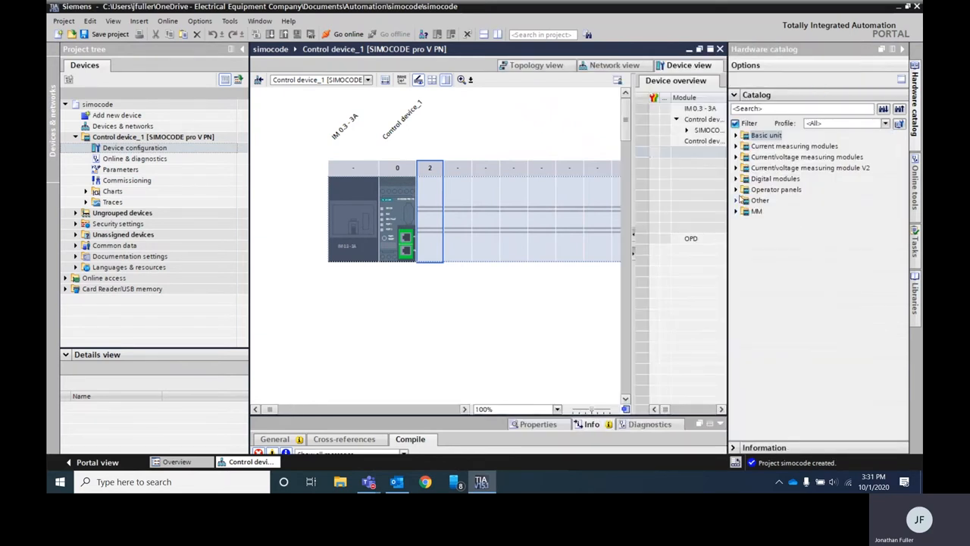
Expand Digital modules > DM mono in the hardware catalog for slot 2.
{"action": "left_click", "coordinate": [737, 179]}
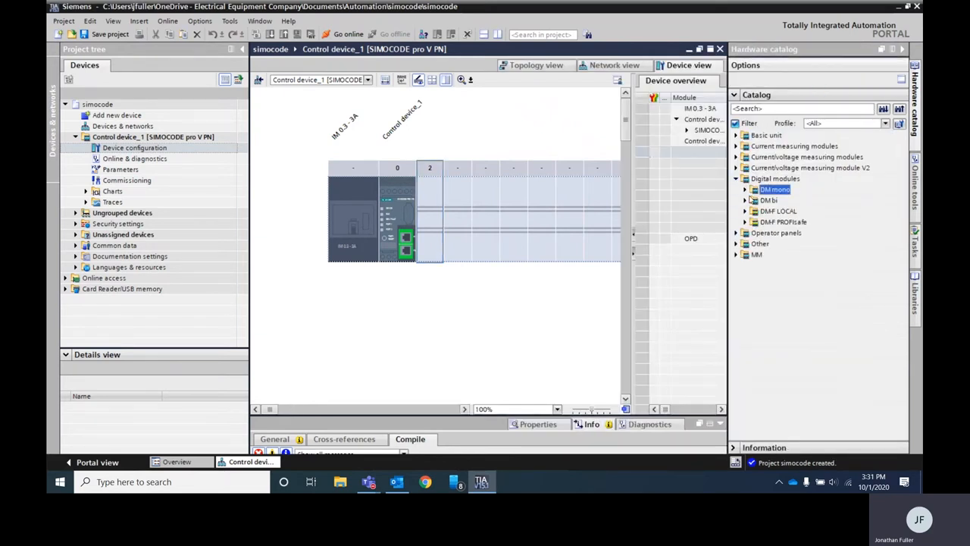
{"action": "left_click", "coordinate": [746, 190]}
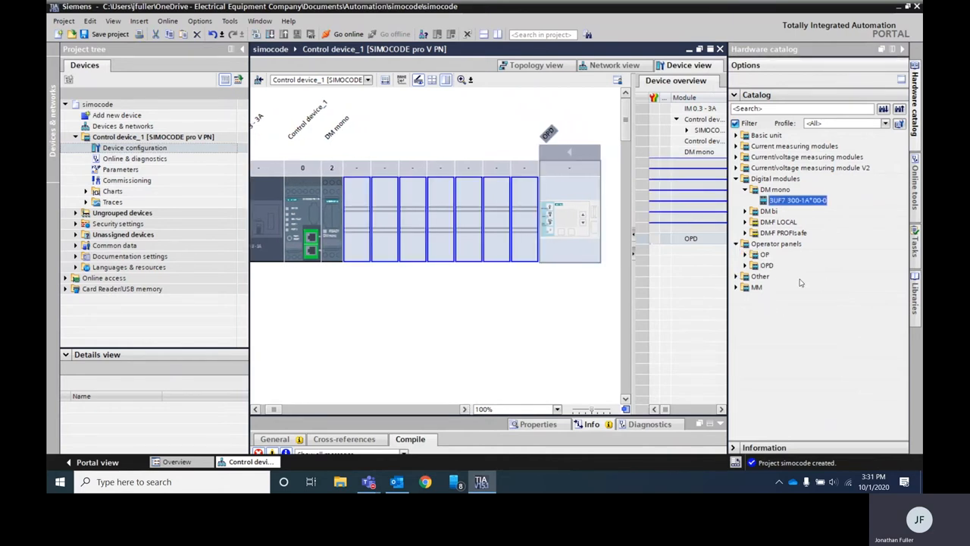
Swap the OPD operator panel for model 3UF7 210-1BA01-0 and confirm the device change.
{"action": "left_click", "coordinate": [764, 263]}
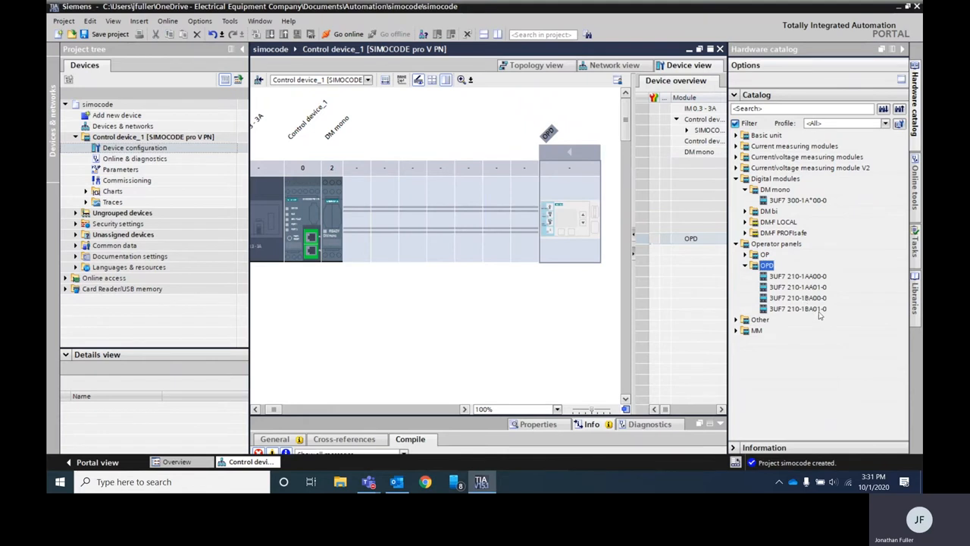
{"action": "left_click", "coordinate": [798, 309]}
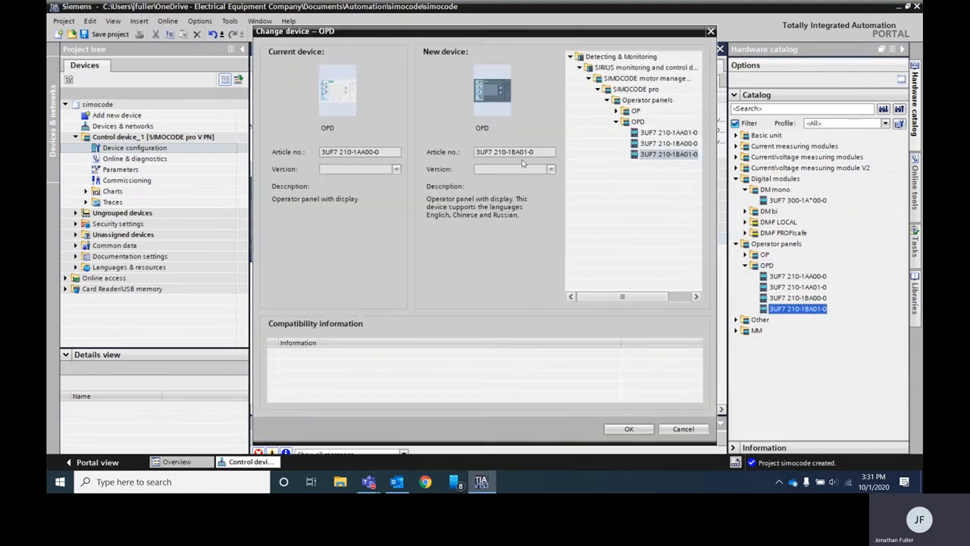
{"action": "left_click", "coordinate": [627, 428]}
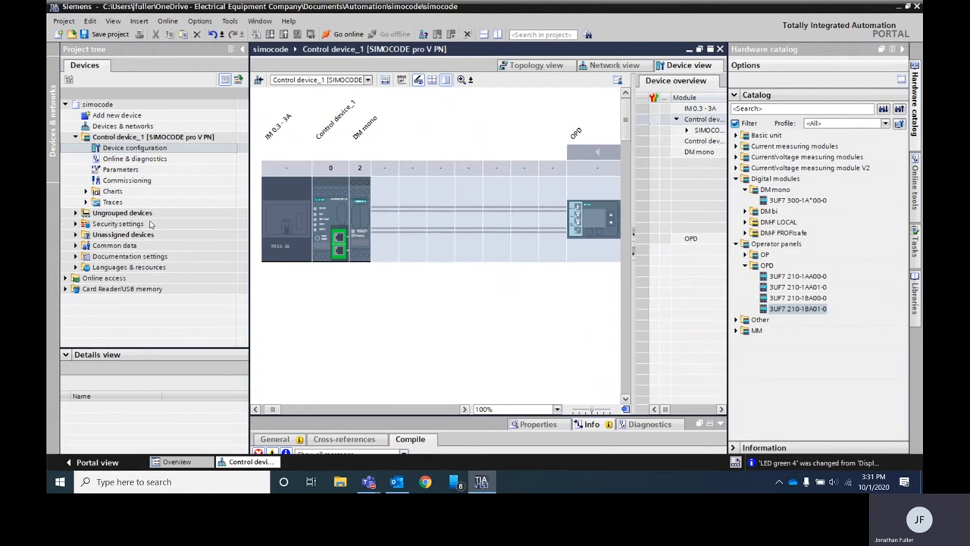
Start going online from Control device_1's Commissioning editor.
{"action": "left_click", "coordinate": [127, 181]}
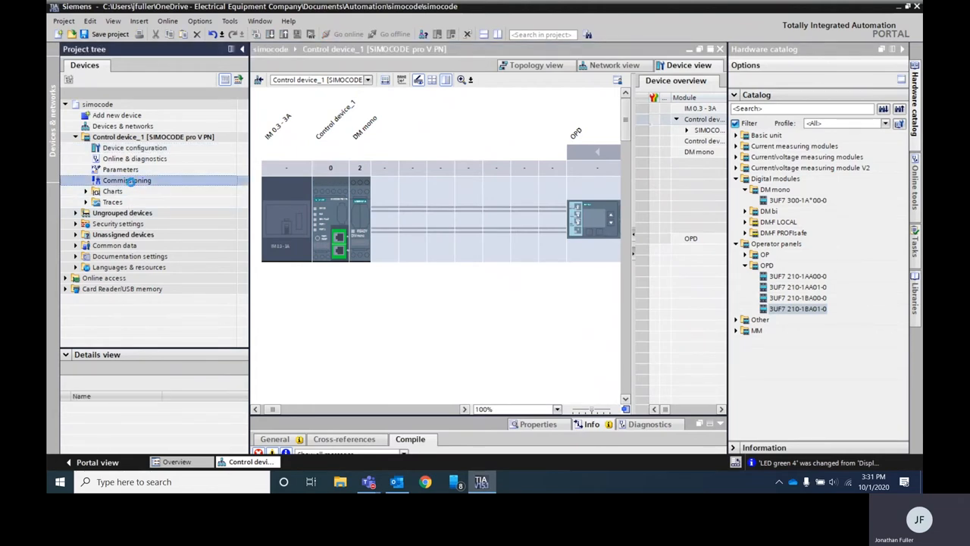
{"action": "double_click", "coordinate": [127, 179]}
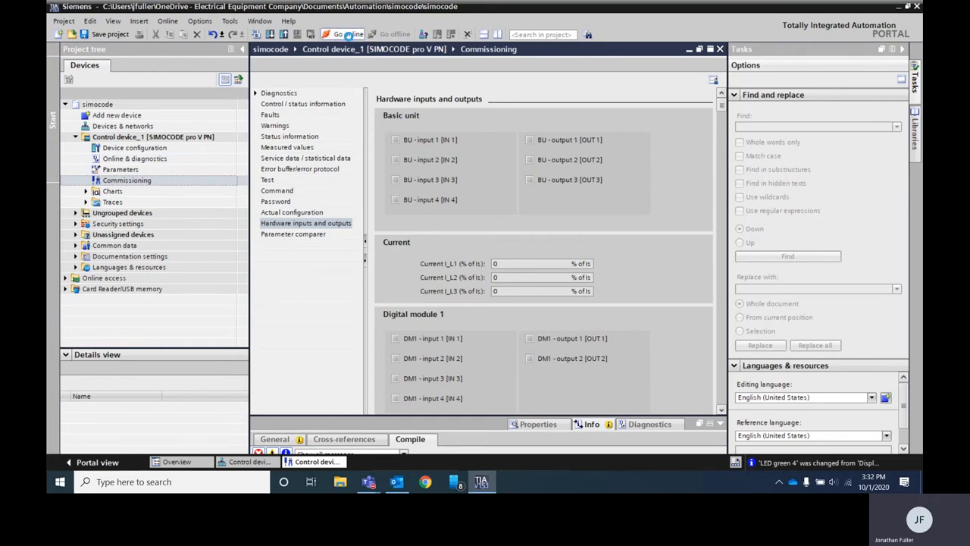
{"action": "left_click", "coordinate": [346, 33]}
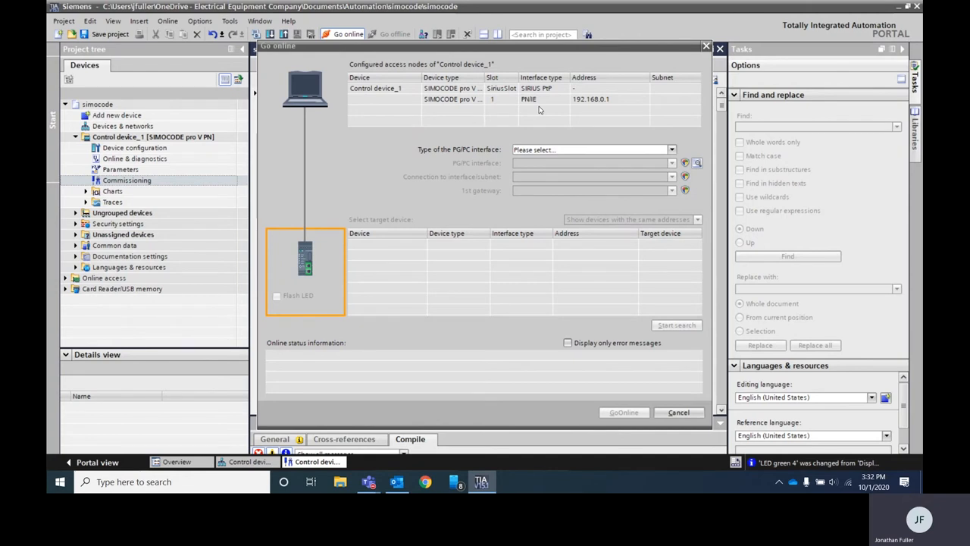
{"action": "mouse_move", "coordinate": [540, 111]}
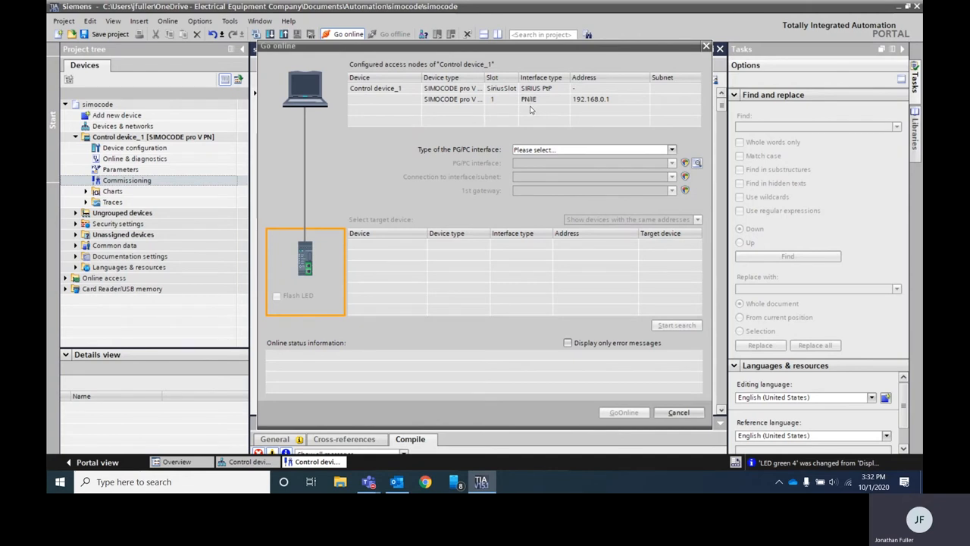
Connect via the SIRIUS PtP interface to the SIMOCODE found by the search.
{"action": "left_click", "coordinate": [670, 150]}
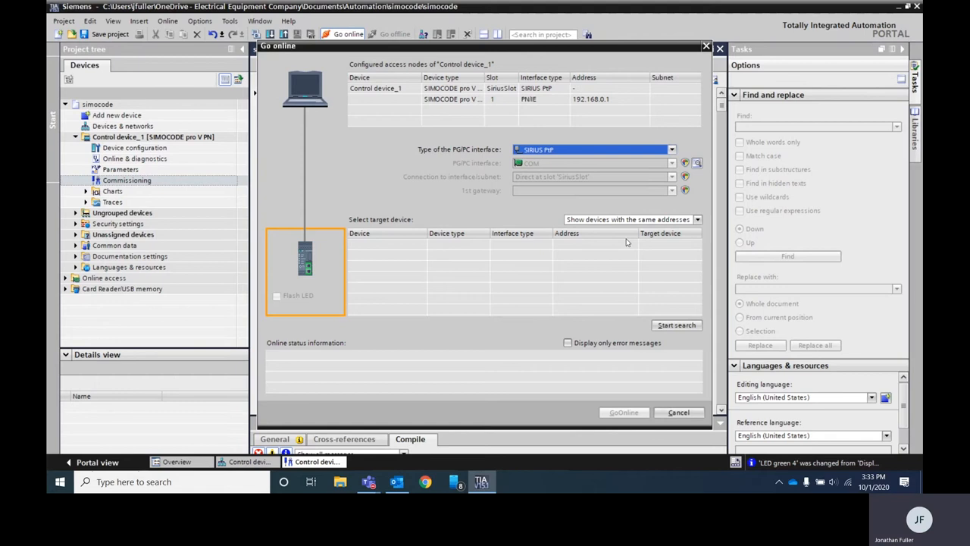
{"action": "left_click", "coordinate": [676, 324]}
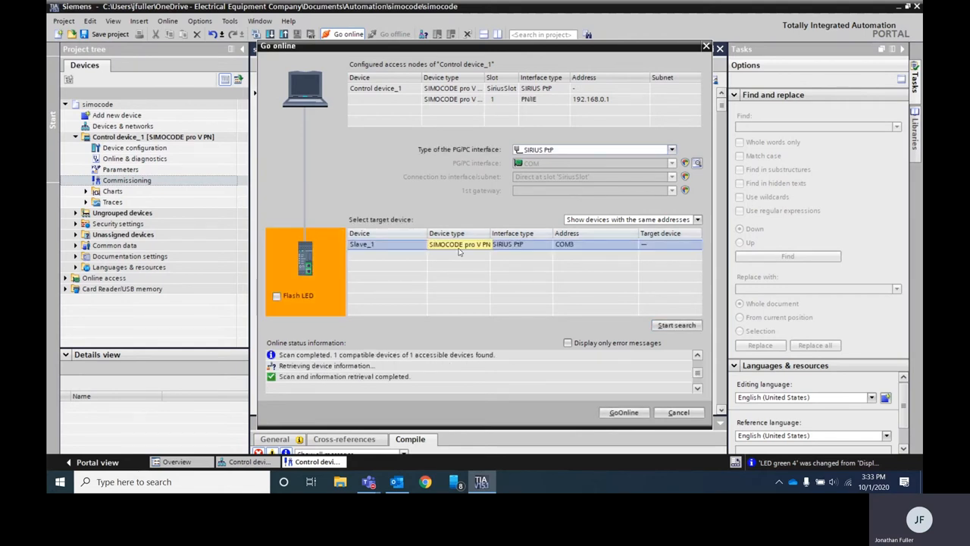
{"action": "left_click", "coordinate": [623, 413]}
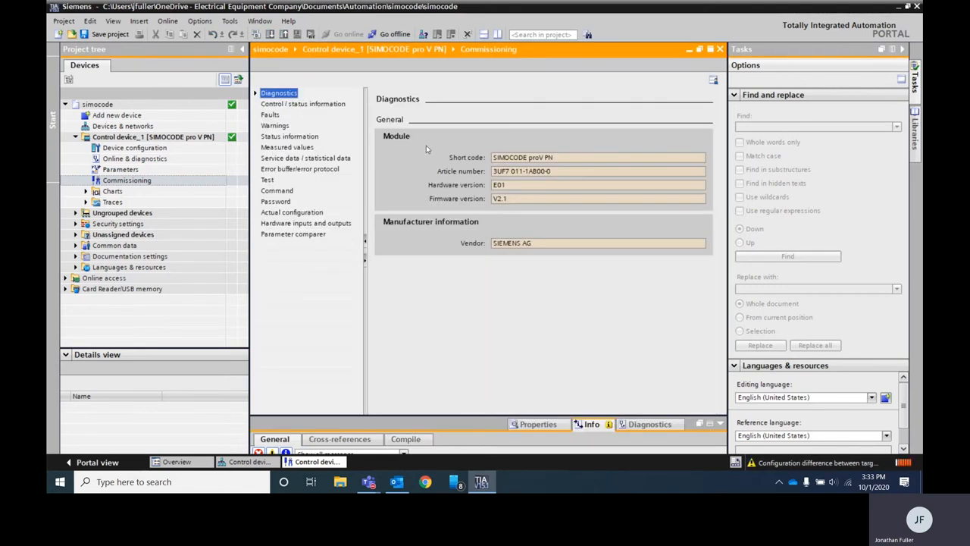
{"action": "mouse_move", "coordinate": [422, 103]}
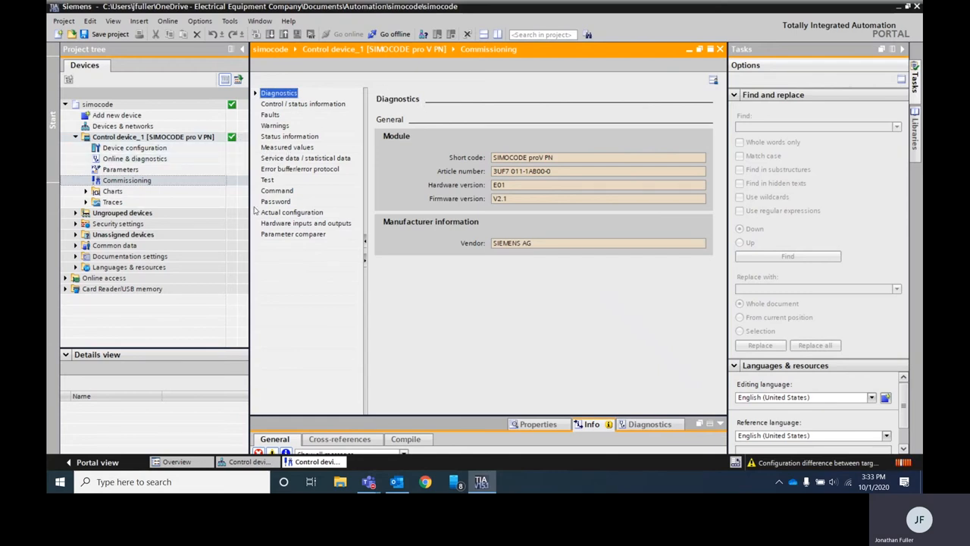
Compare connected, downloaded and project modules in Actual configuration with a wider table.
{"action": "left_click", "coordinate": [292, 212]}
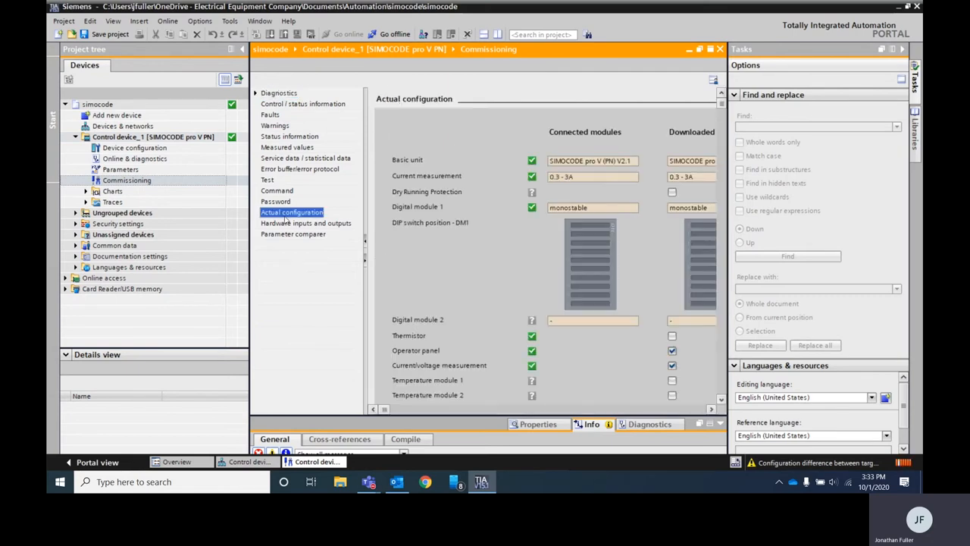
{"action": "left_click", "coordinate": [734, 366]}
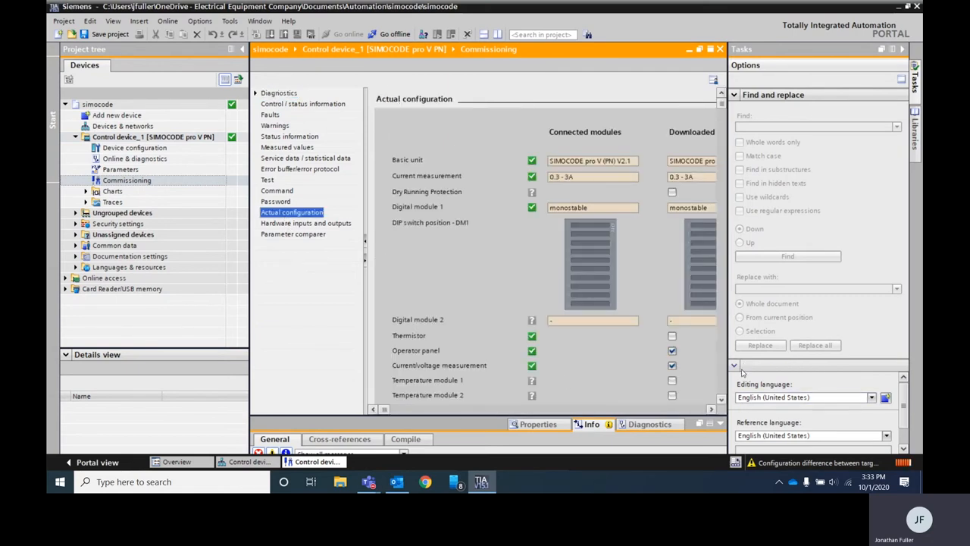
{"action": "left_click", "coordinate": [734, 365]}
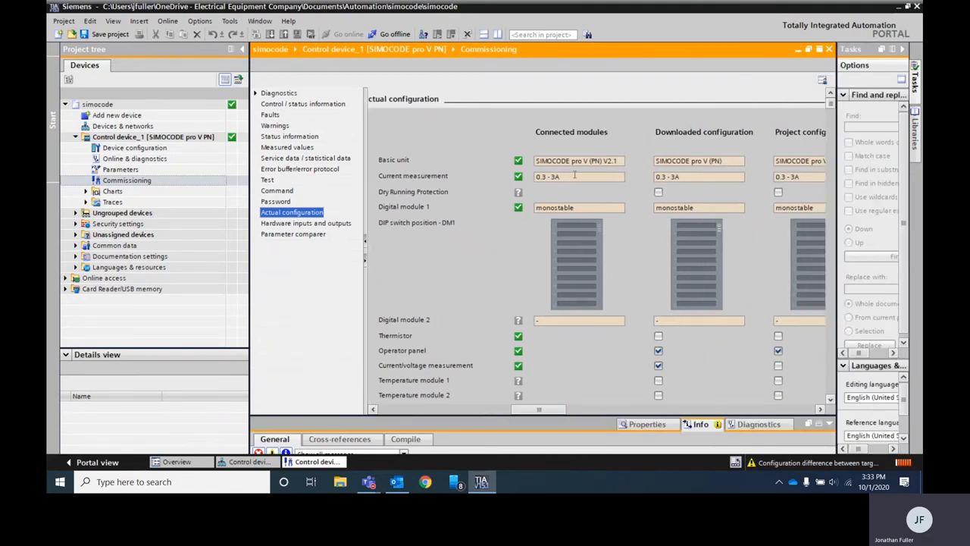
Monitor live Hardware inputs and outputs down to the Digital module 1 outputs.
{"action": "left_click", "coordinate": [306, 223]}
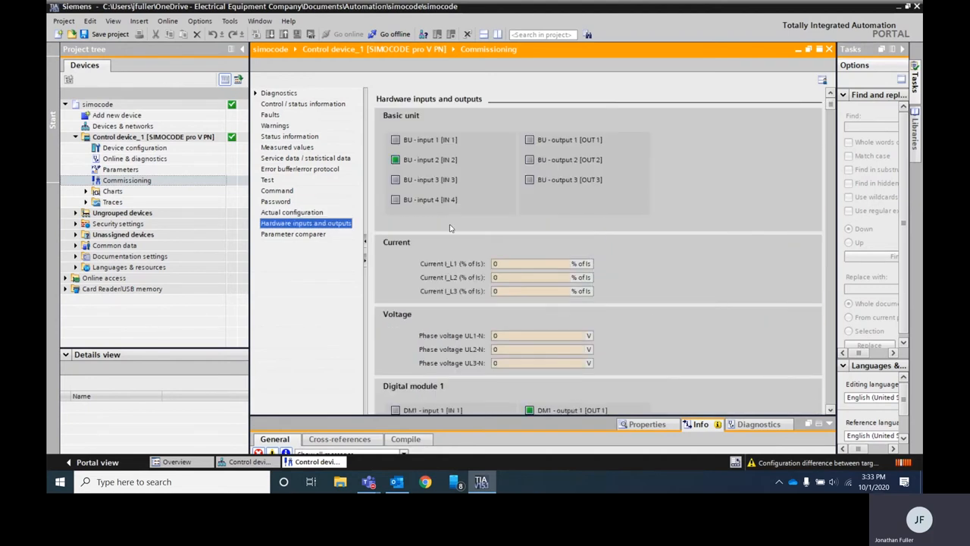
{"action": "mouse_move", "coordinate": [520, 329]}
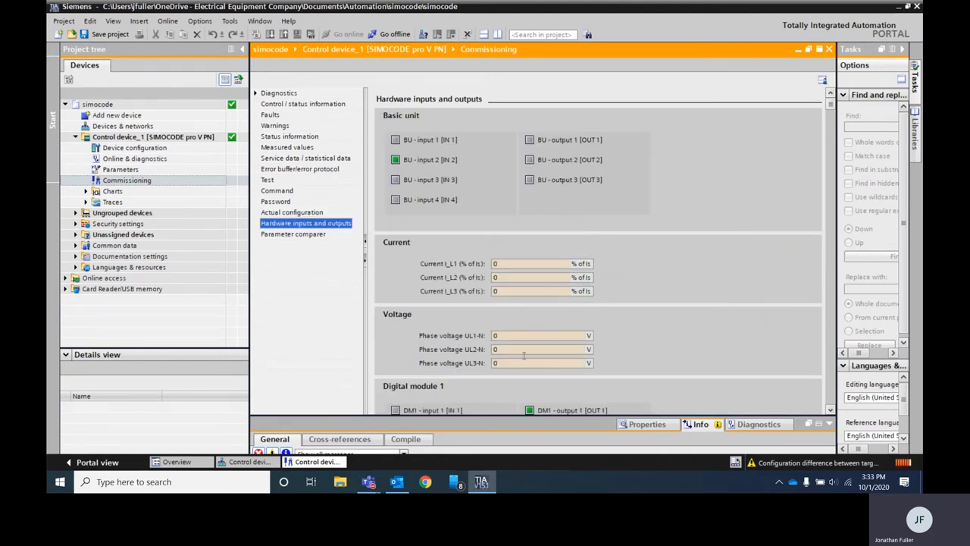
{"action": "scroll", "scroll_direction": "down", "scroll_amount": 3}
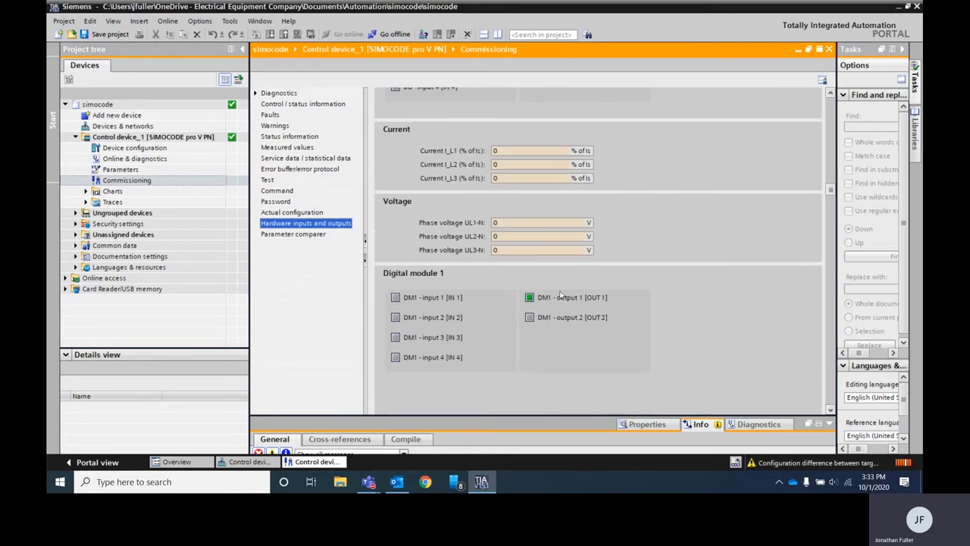
{"action": "mouse_move", "coordinate": [561, 324]}
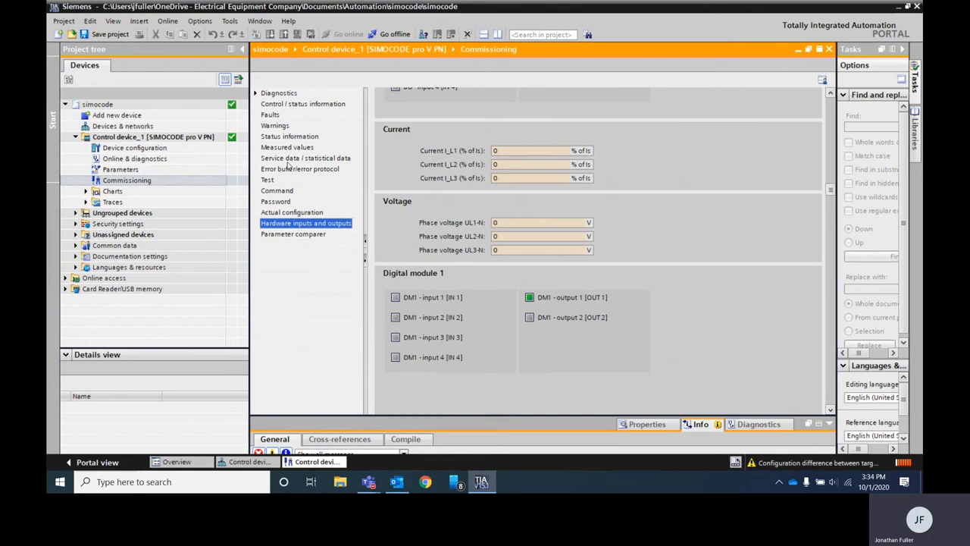
Check Status information, Faults and live Control/status signals, then Control station parameters.
{"action": "left_click", "coordinate": [288, 136]}
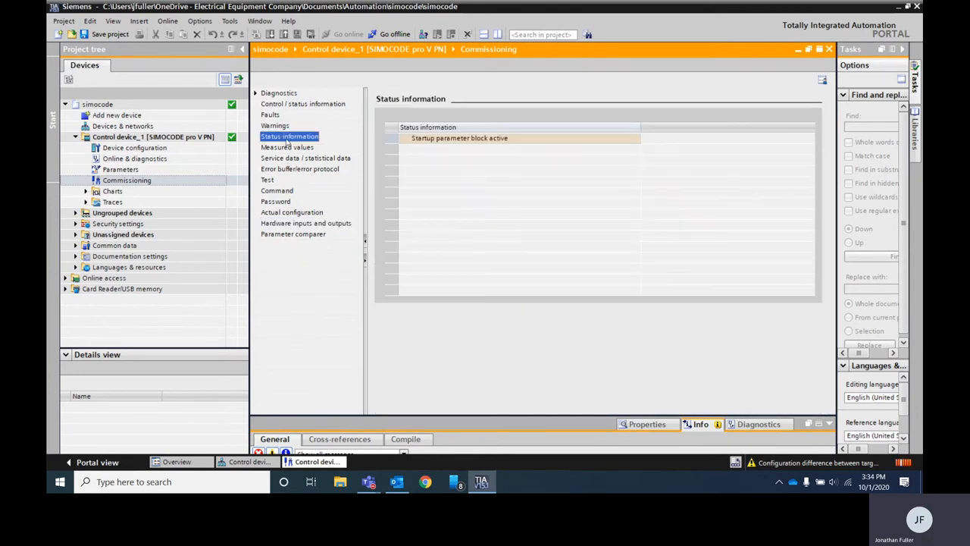
{"action": "left_click", "coordinate": [270, 116]}
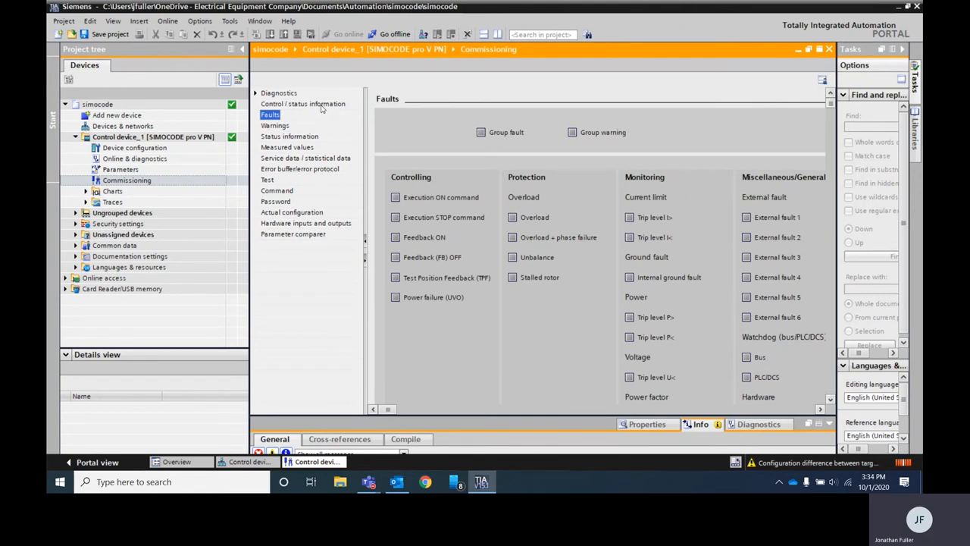
{"action": "left_click", "coordinate": [303, 103]}
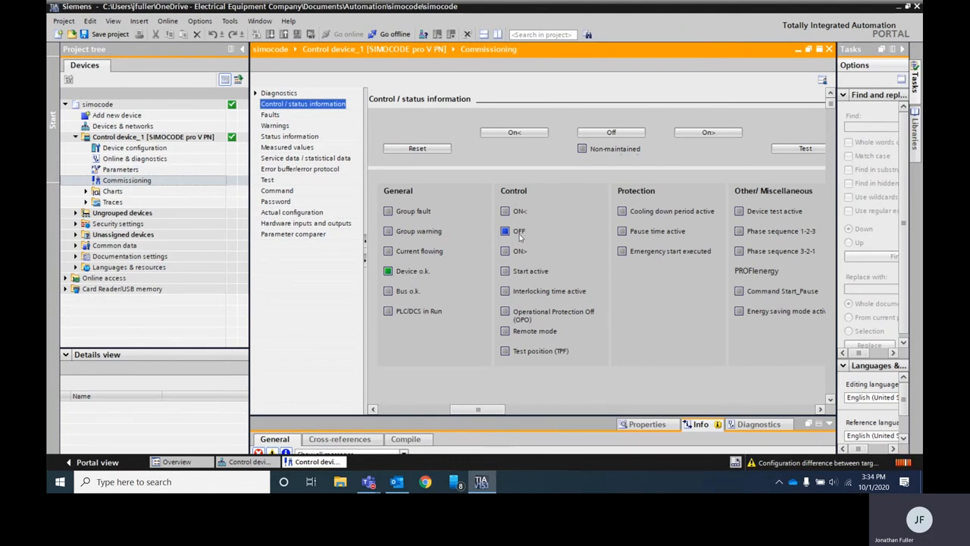
{"action": "mouse_move", "coordinate": [537, 261]}
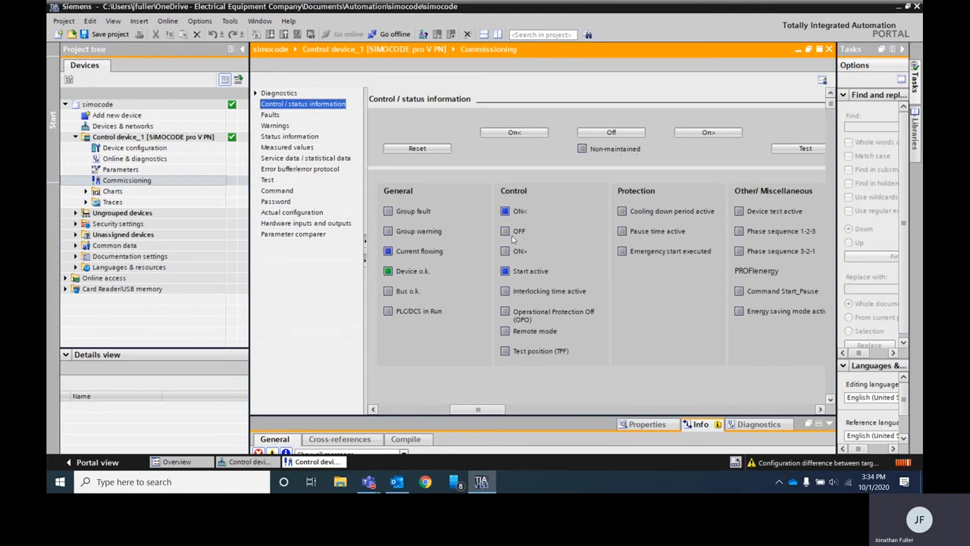
{"action": "mouse_move", "coordinate": [531, 270]}
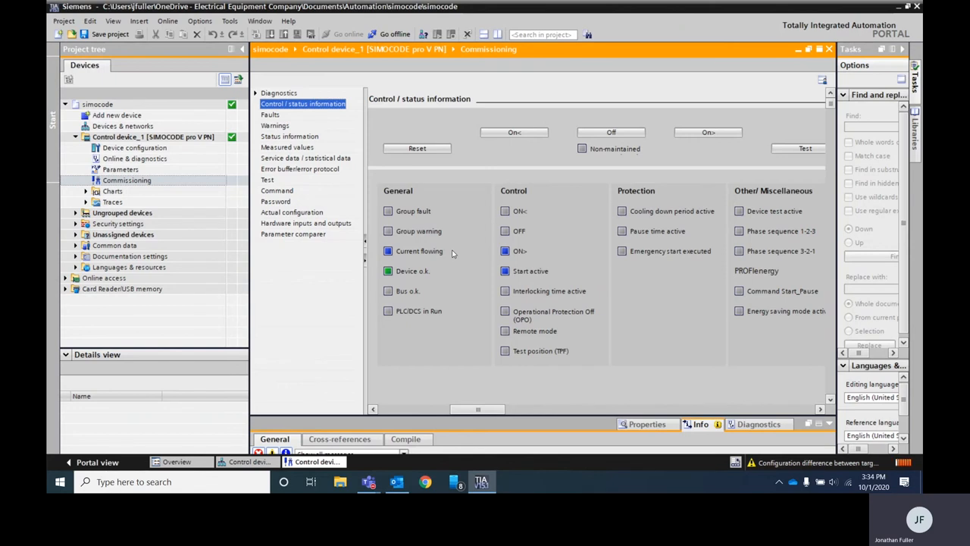
{"action": "mouse_move", "coordinate": [538, 266]}
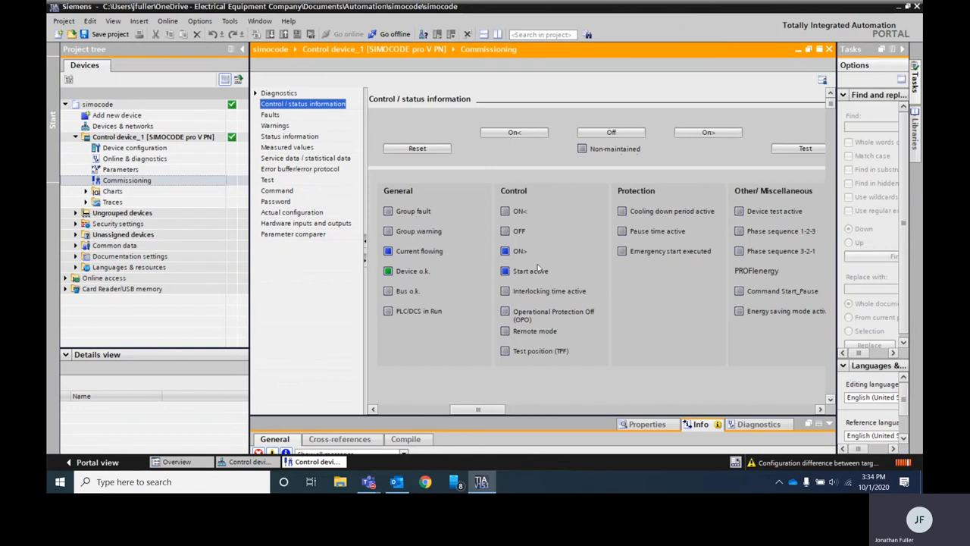
{"action": "left_click", "coordinate": [288, 147]}
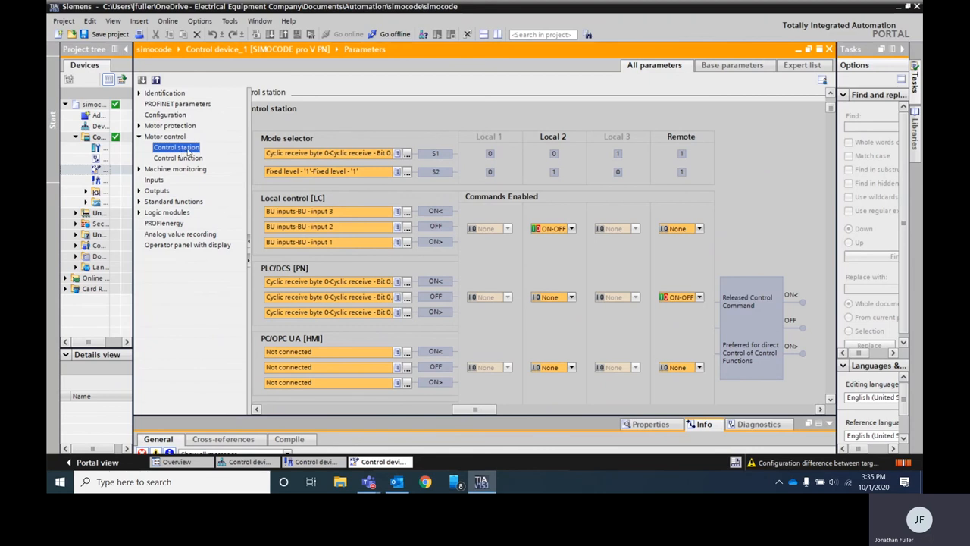
{"action": "mouse_move", "coordinate": [501, 179]}
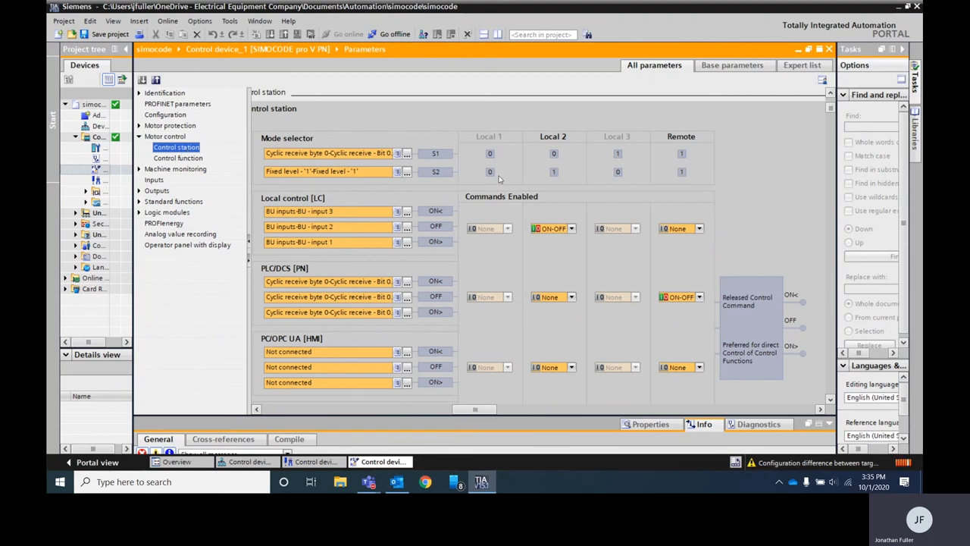
{"action": "mouse_move", "coordinate": [506, 263]}
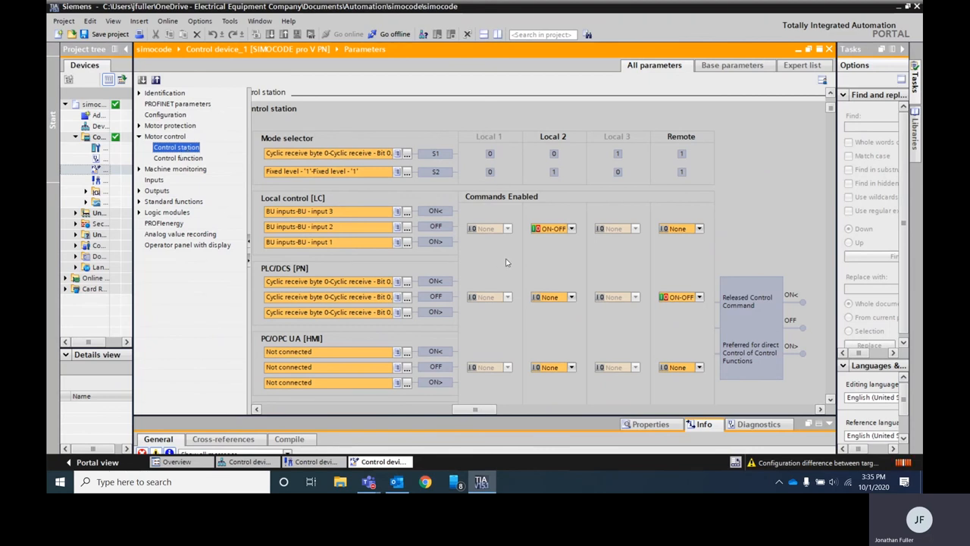
{"action": "mouse_move", "coordinate": [549, 276]}
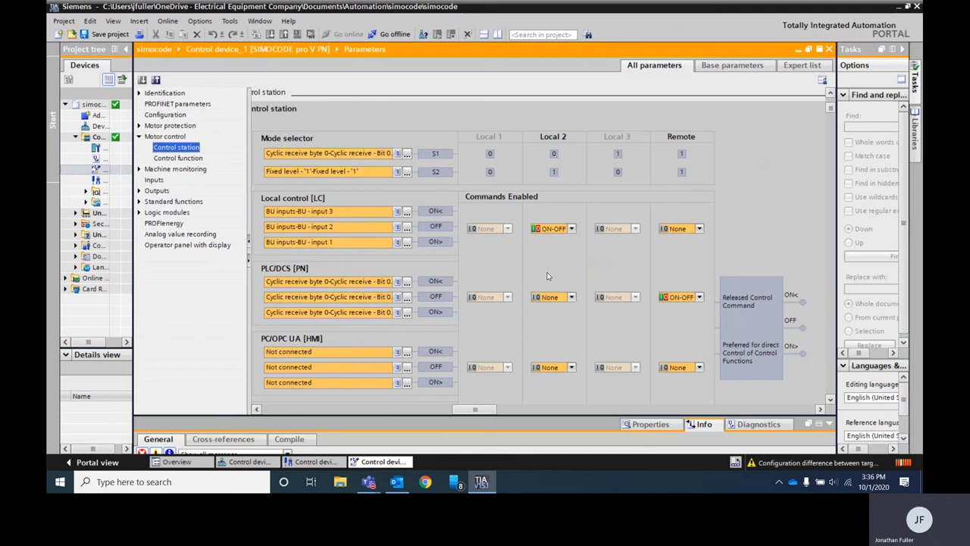
{"action": "mouse_move", "coordinate": [559, 307]}
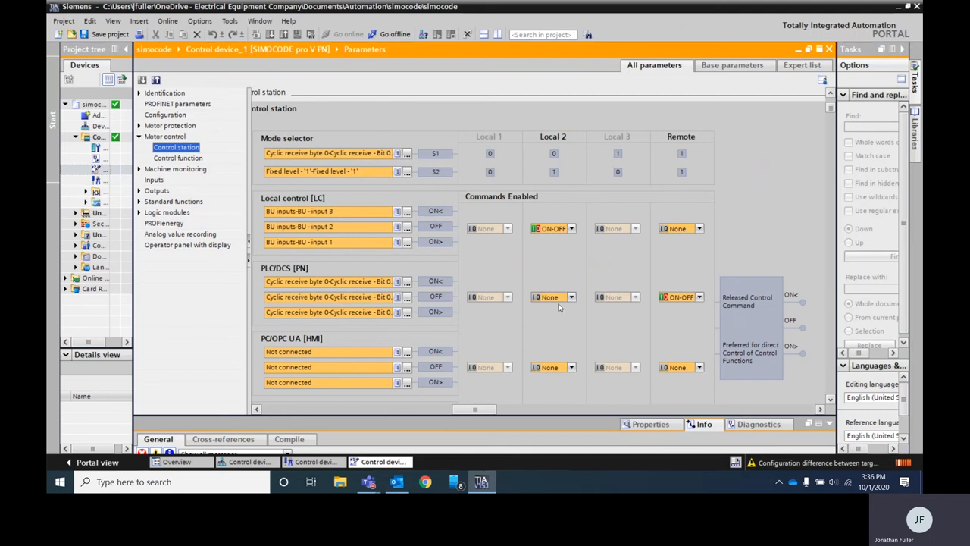
{"action": "mouse_move", "coordinate": [564, 296]}
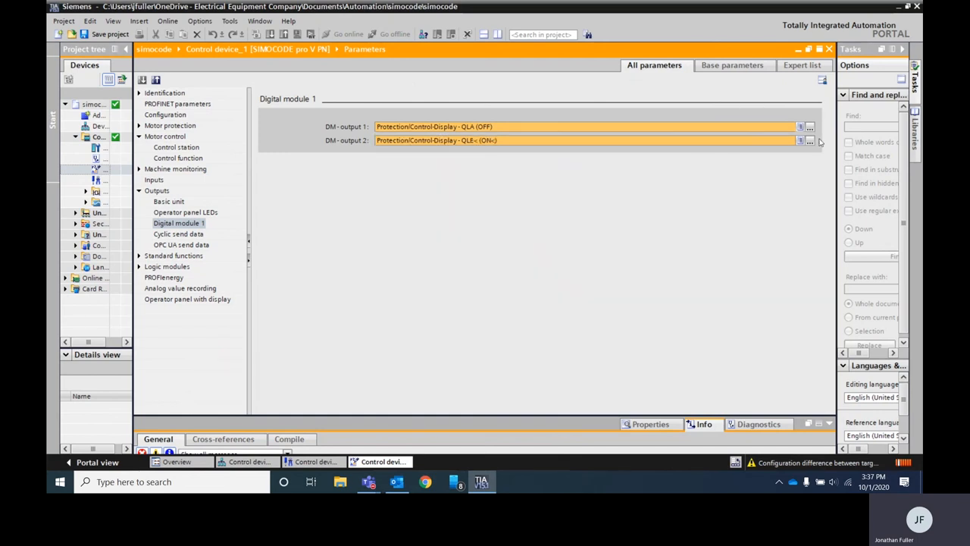
Review the signal list available for DM output 1 of Digital module 1.
{"action": "left_click", "coordinate": [800, 128]}
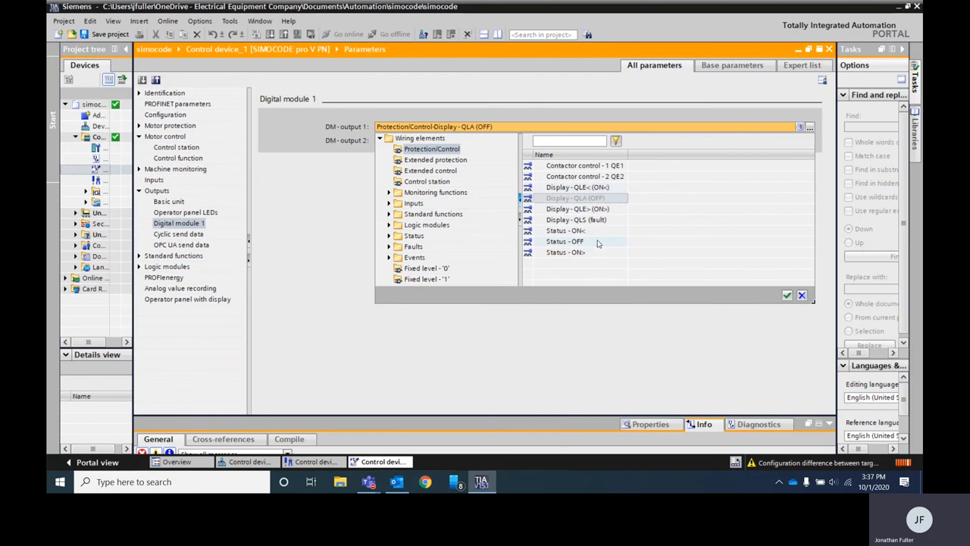
{"action": "mouse_move", "coordinate": [466, 358]}
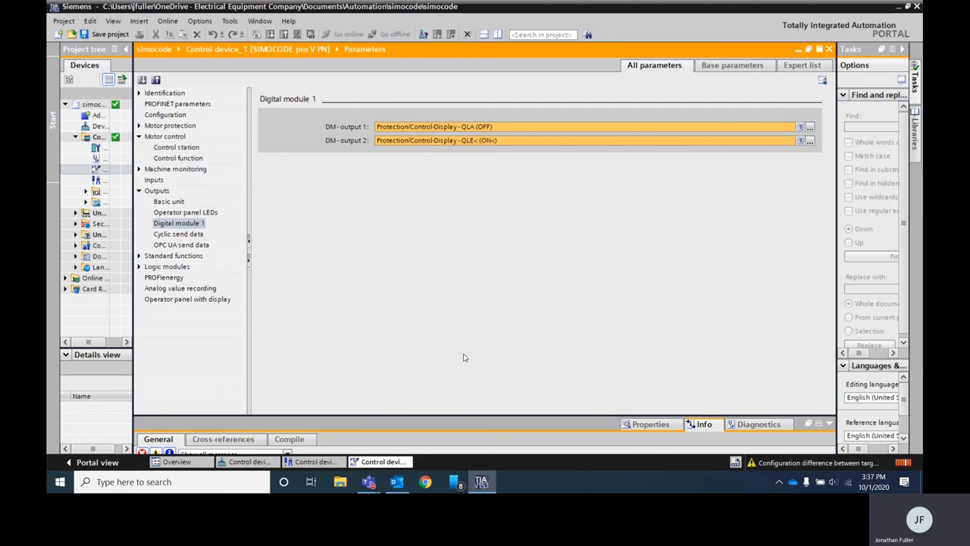
{"action": "mouse_move", "coordinate": [455, 300]}
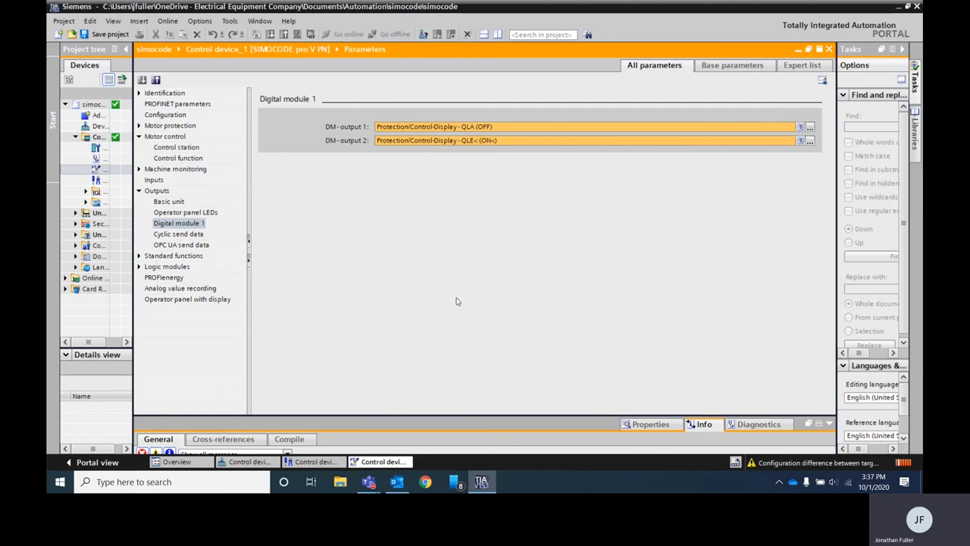